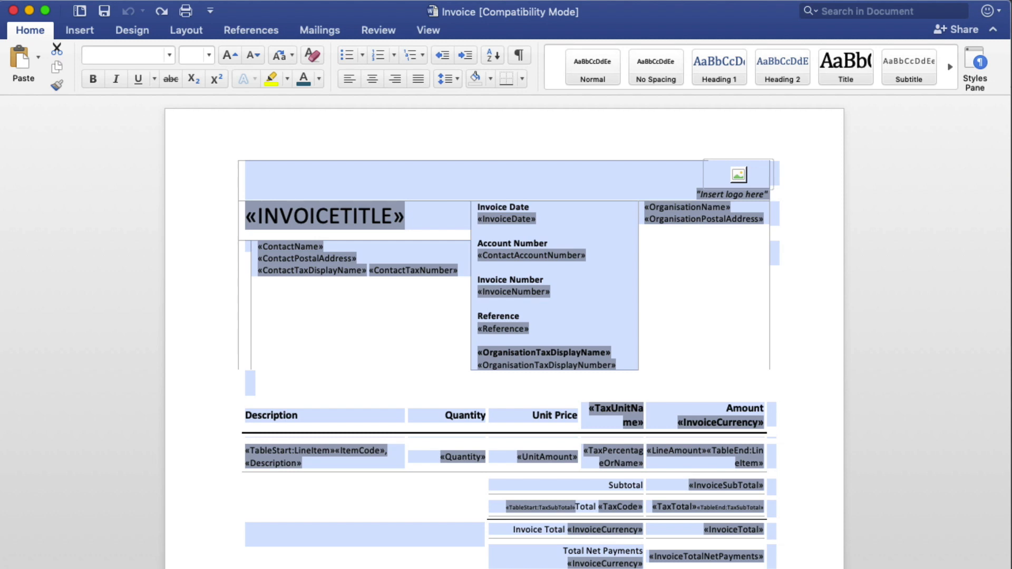
Step: Switch the selected template text to Helvetica Neue from the font list
left_click(171, 54)
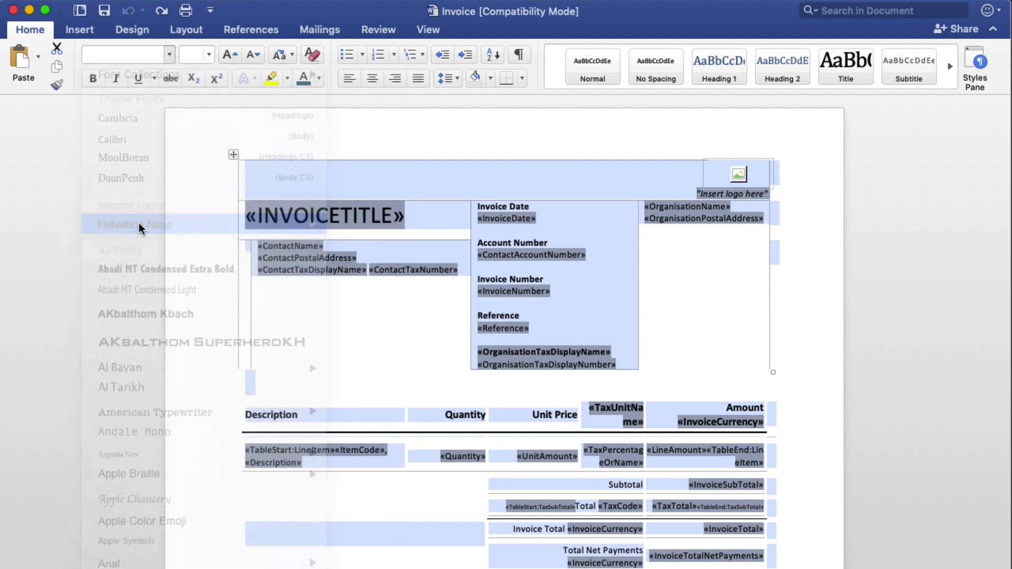
left_click(135, 224)
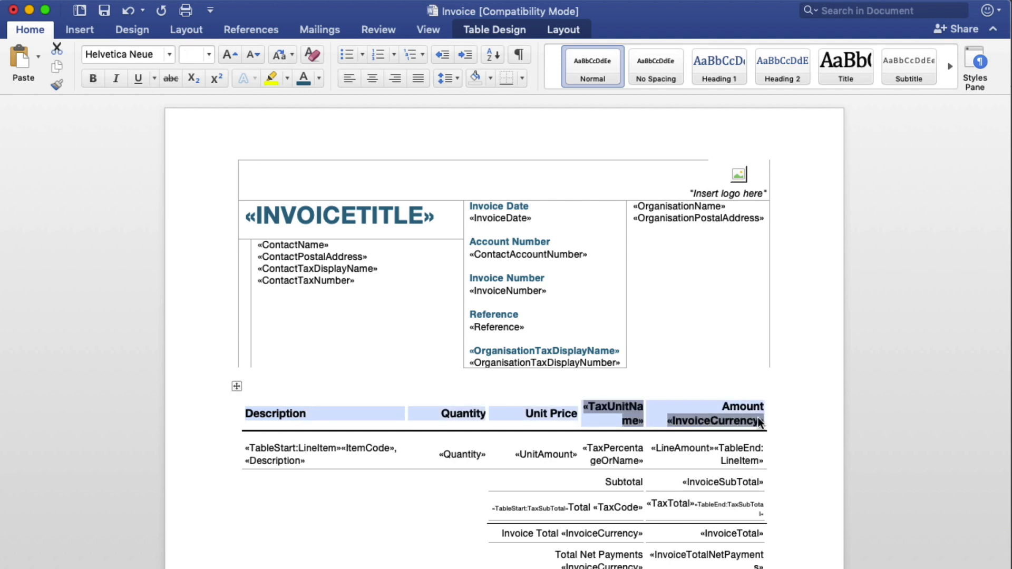
Step: Set the item table header row text to white with a dark blue shading fill
left_click(318, 78)
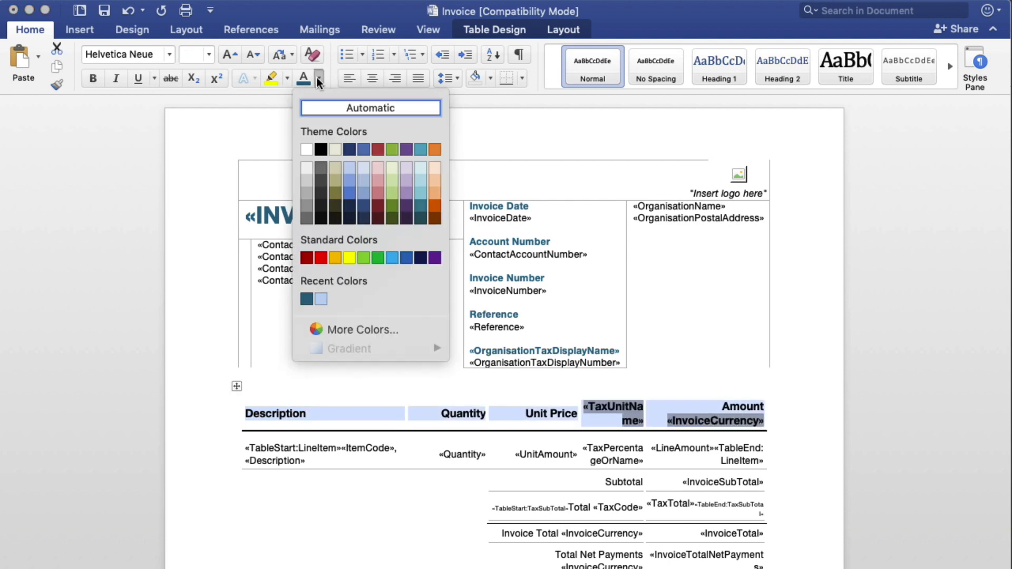
left_click(370, 107)
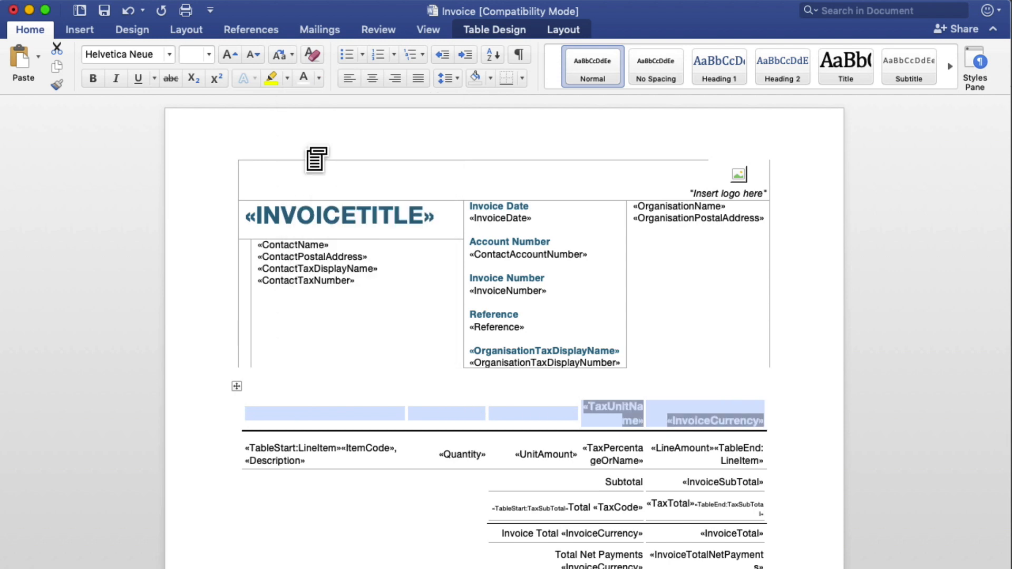
left_click(489, 78)
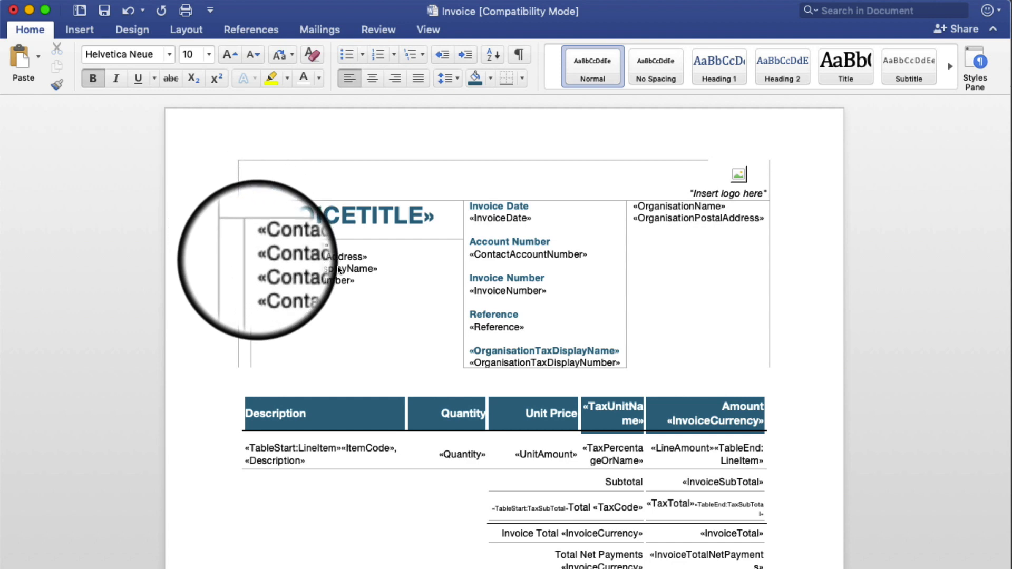
mouse_move(264, 278)
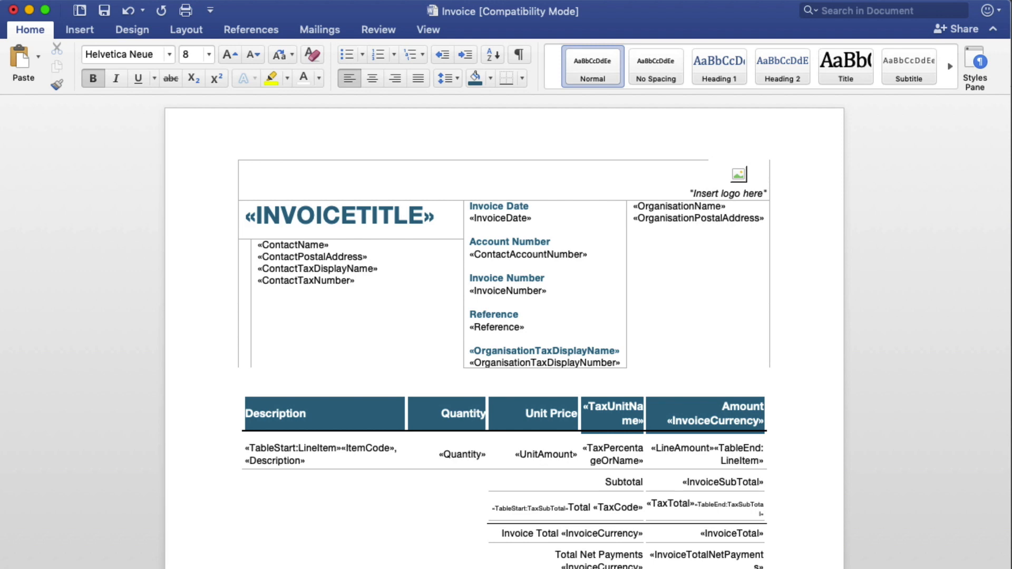
key("alt+F9")
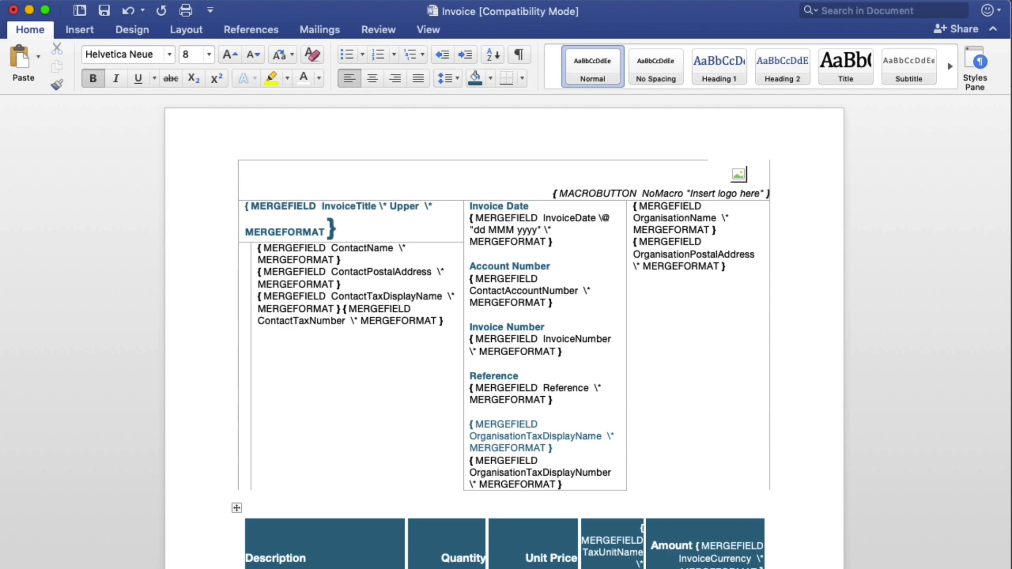
key("alt+F9")
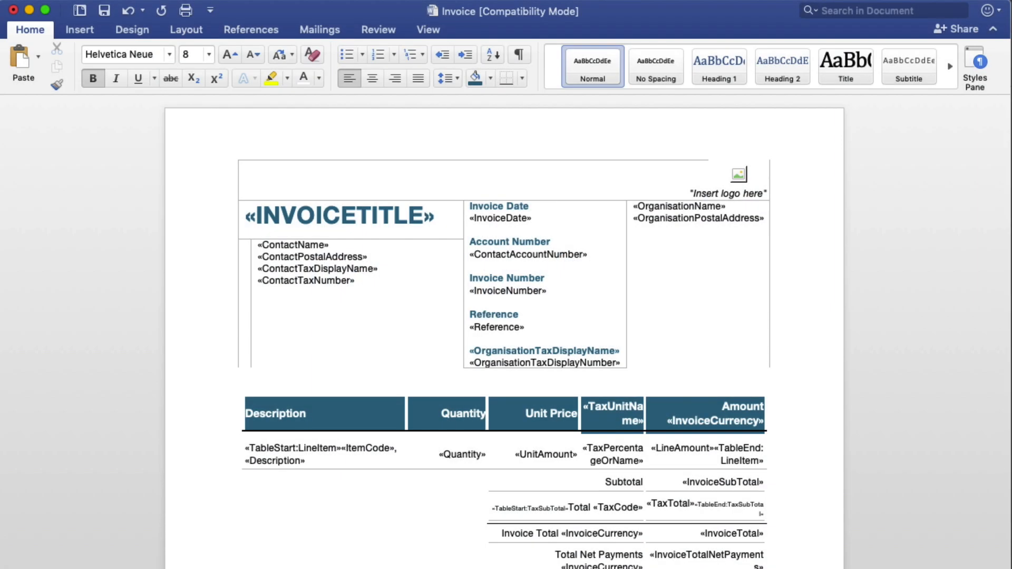
mouse_move(541, 380)
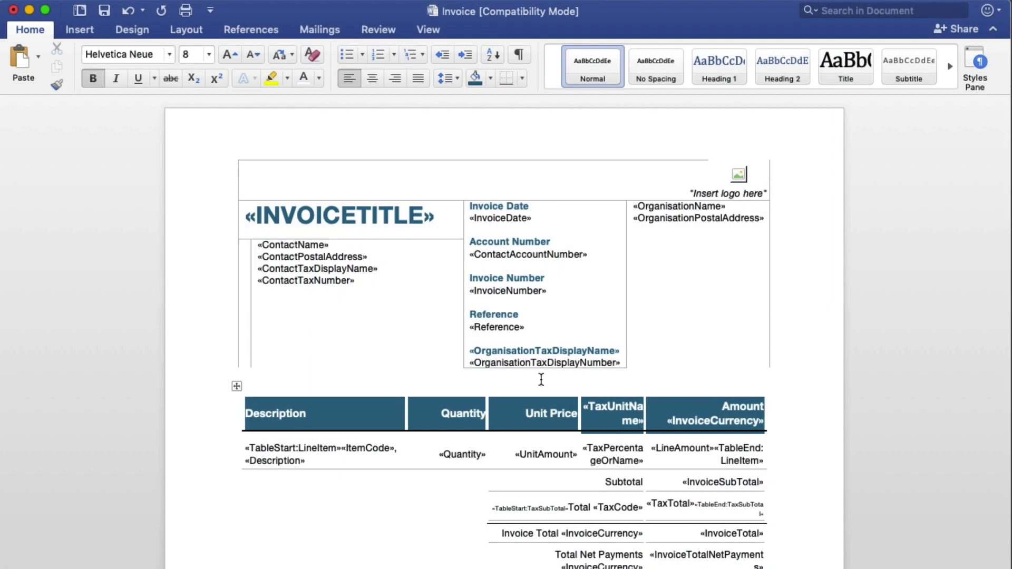
double_click(527, 255)
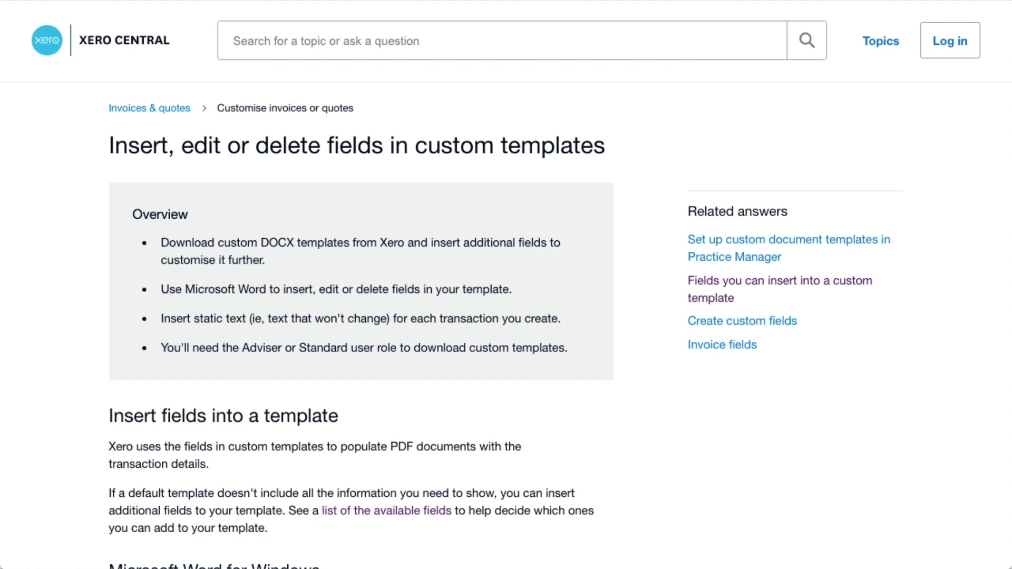
Step: Scroll the Xero Central help article down to the Microsoft Word for Mac section
scroll("down", 3)
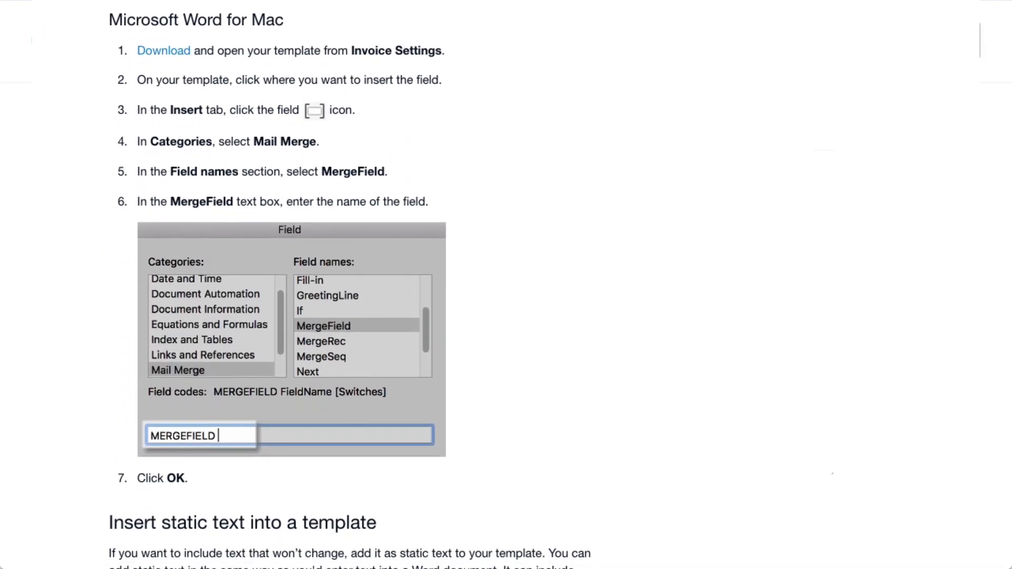
scroll("down", 3)
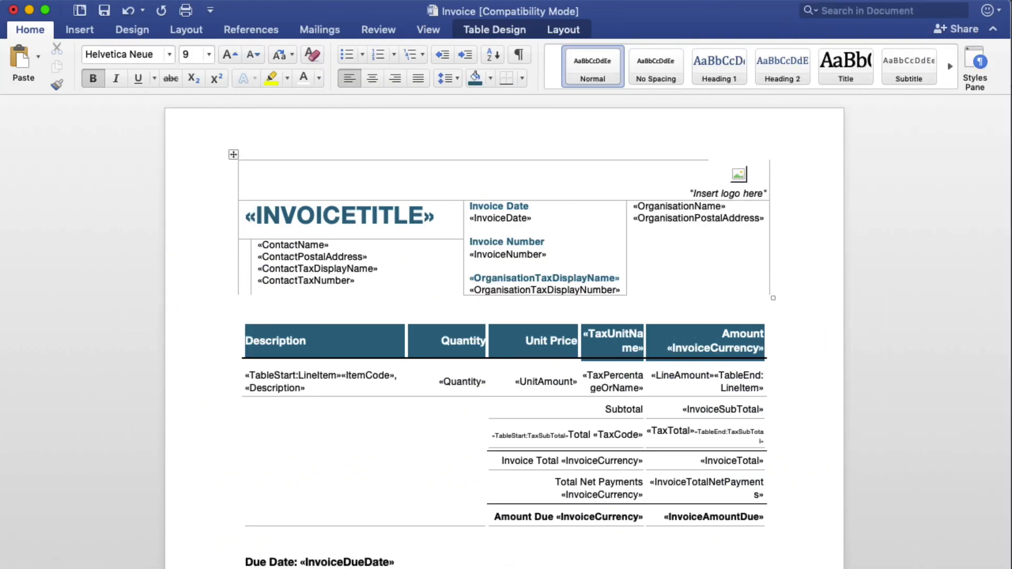
left_click(469, 265)
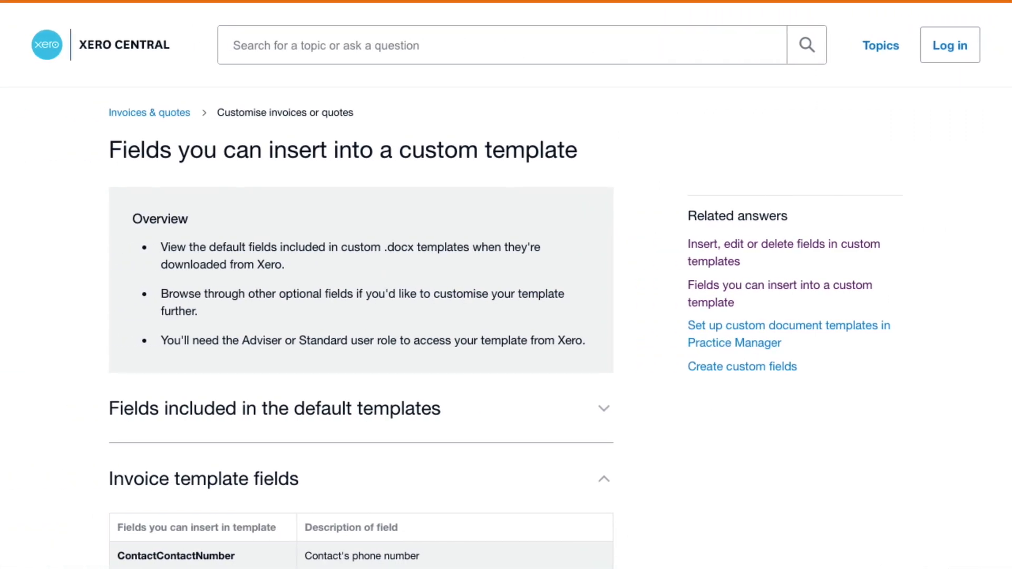
Step: Scroll through Xero Central's Invoice template fields table to locate ContactEmailAddress
scroll("down", 3)
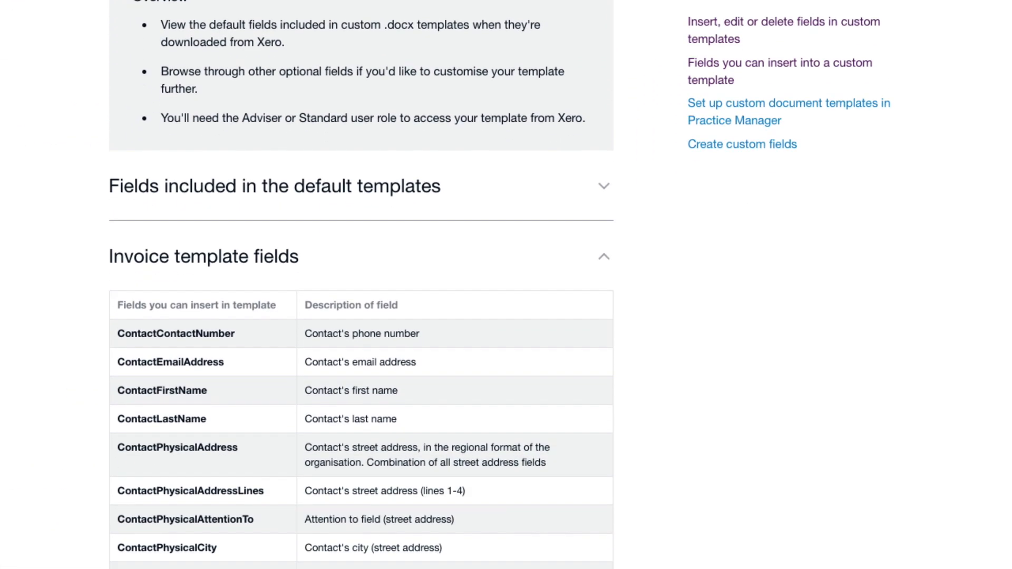
scroll("down", 3)
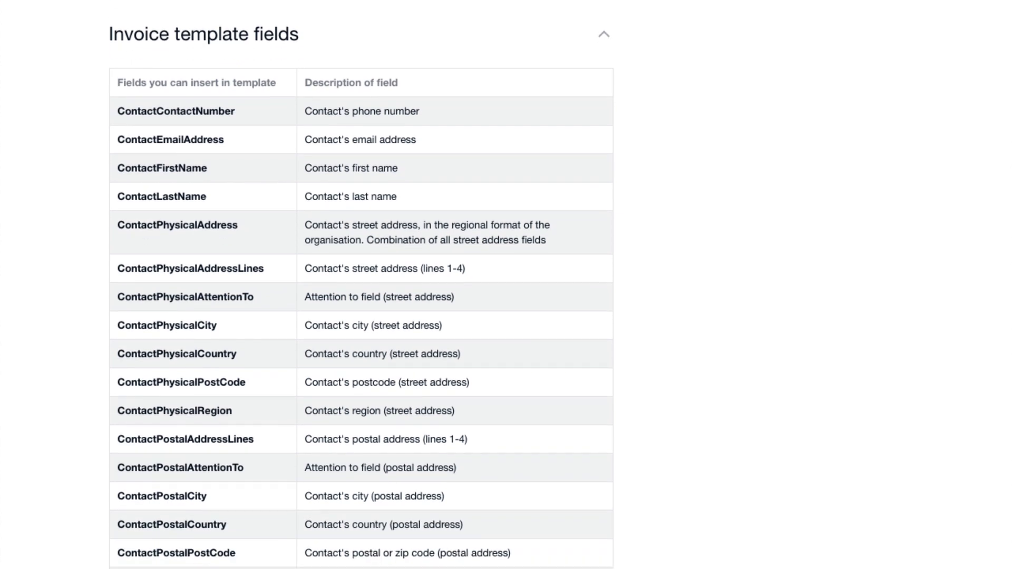
scroll("down", 3)
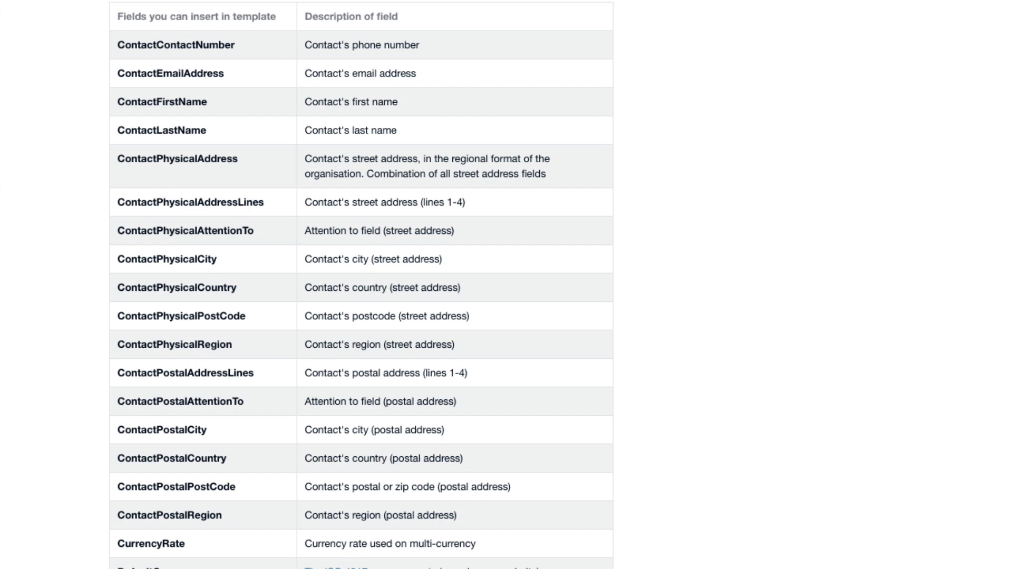
scroll("down", 3)
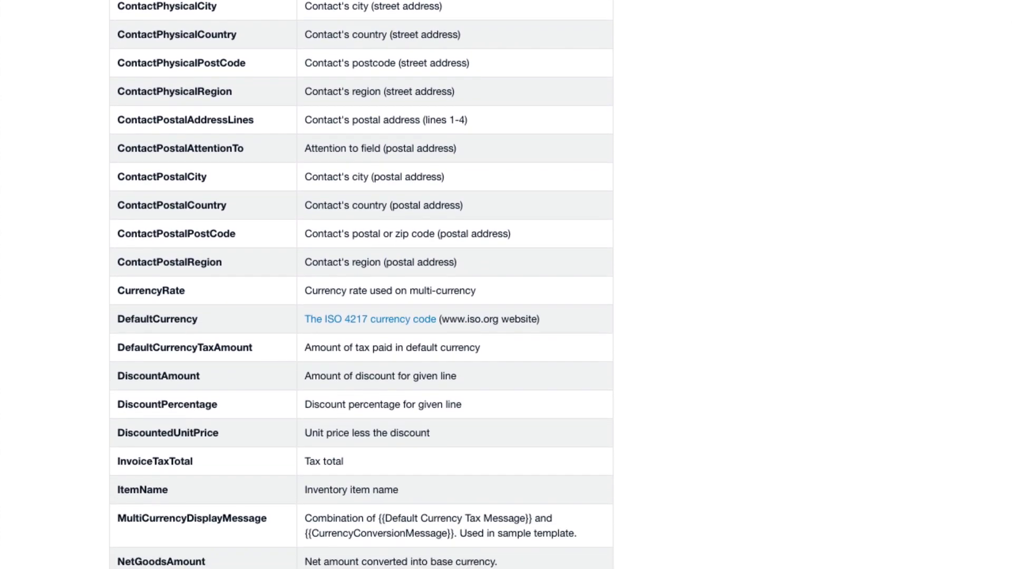
scroll("up", 3)
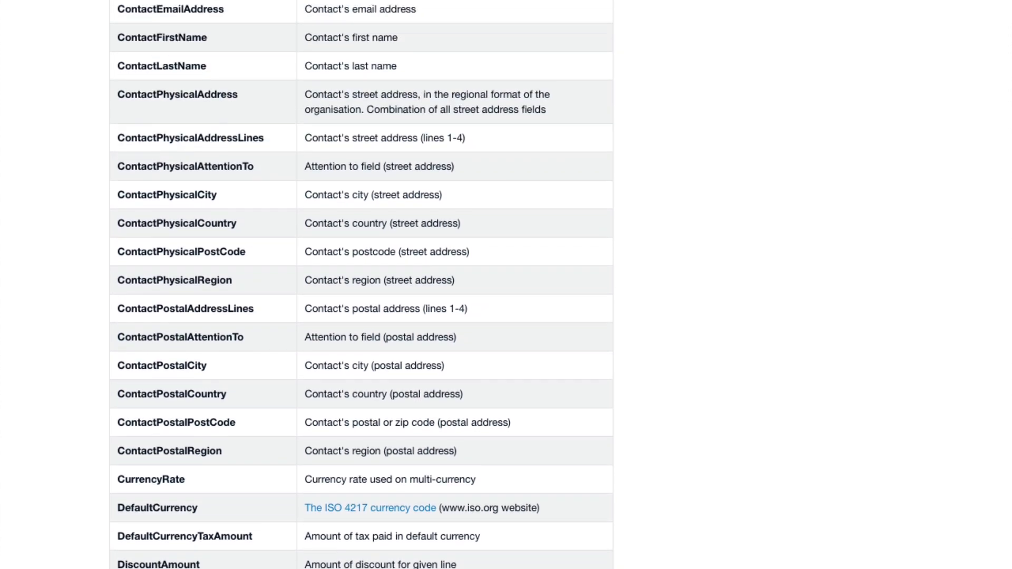
scroll("up", 3)
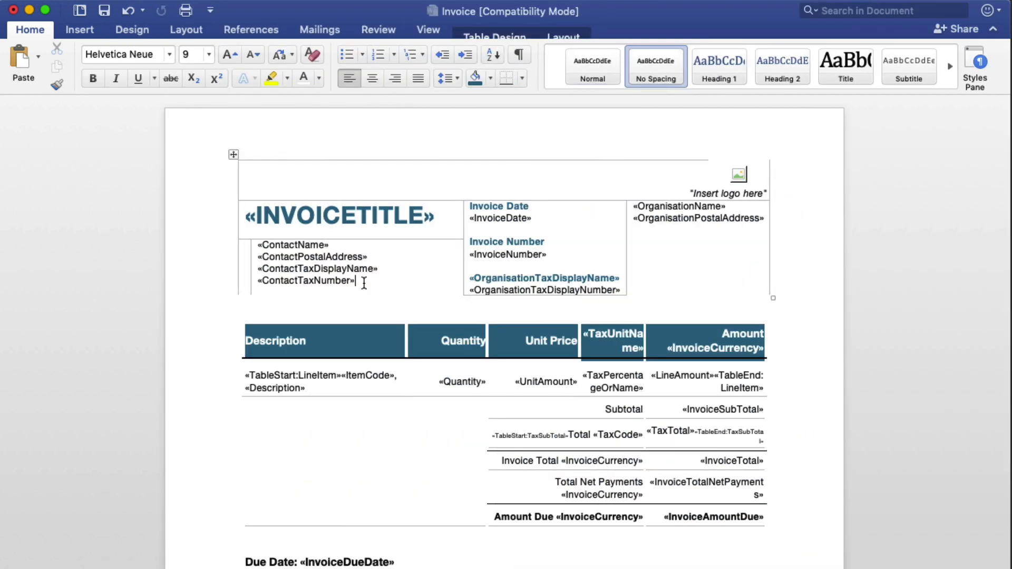
Step: Copy the «ContactTaxNumber» field and paste it on a new line beneath it
double_click(306, 280)
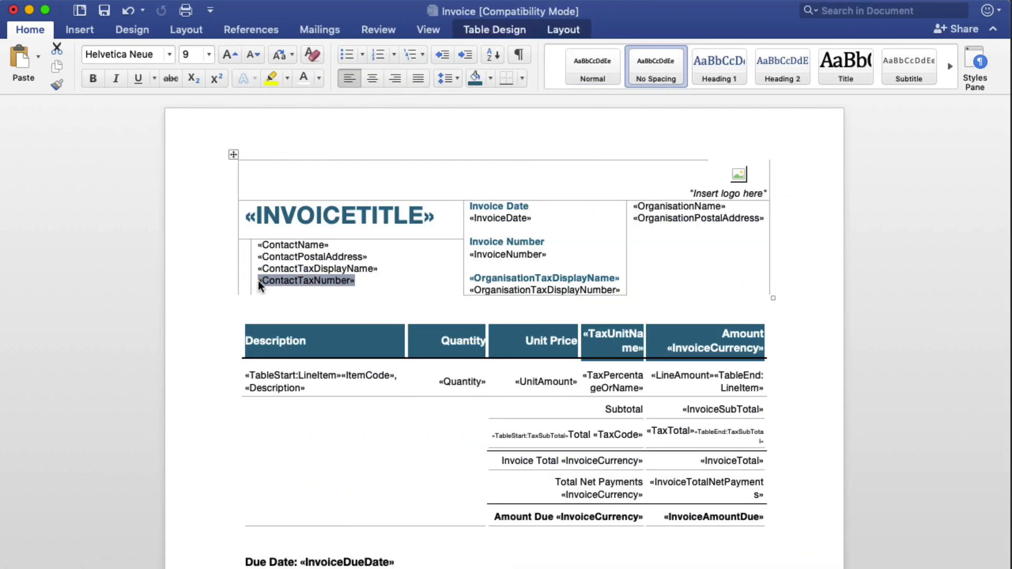
left_click(359, 281)
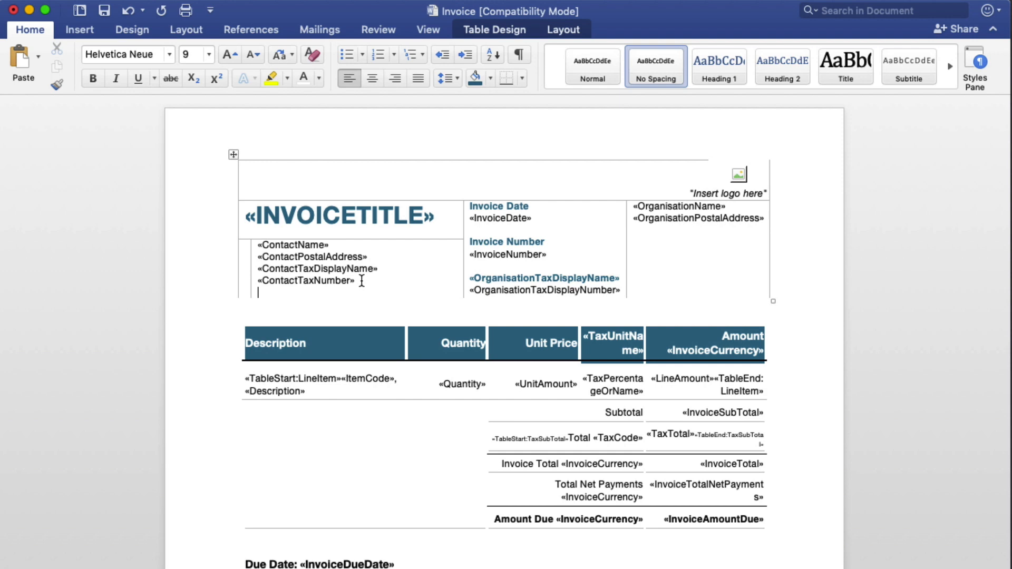
key("cmd+v")
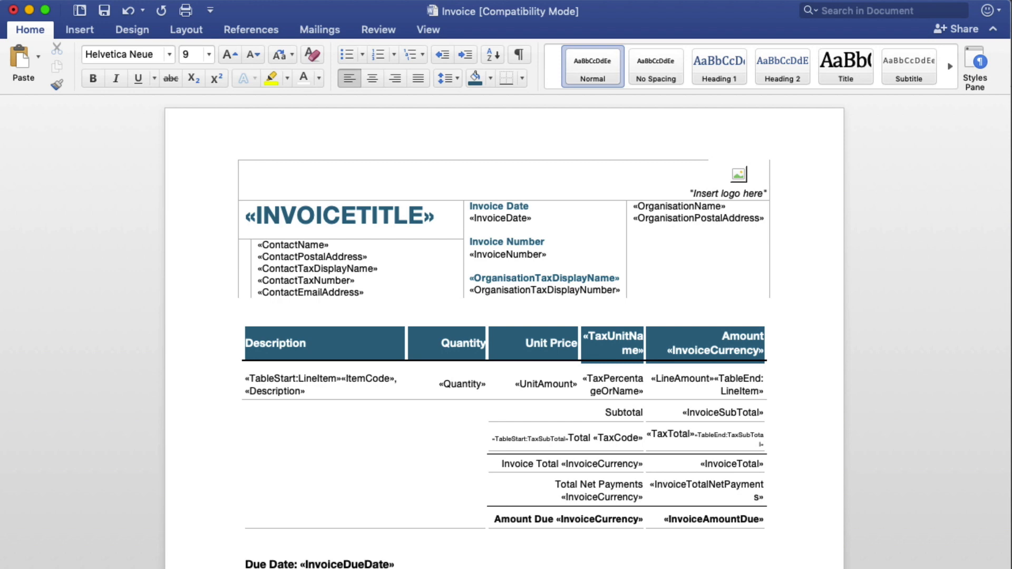
Step: Reveal field codes with Option+F9 and rename the copied field to ContactEmailAddress
key("alt+F9")
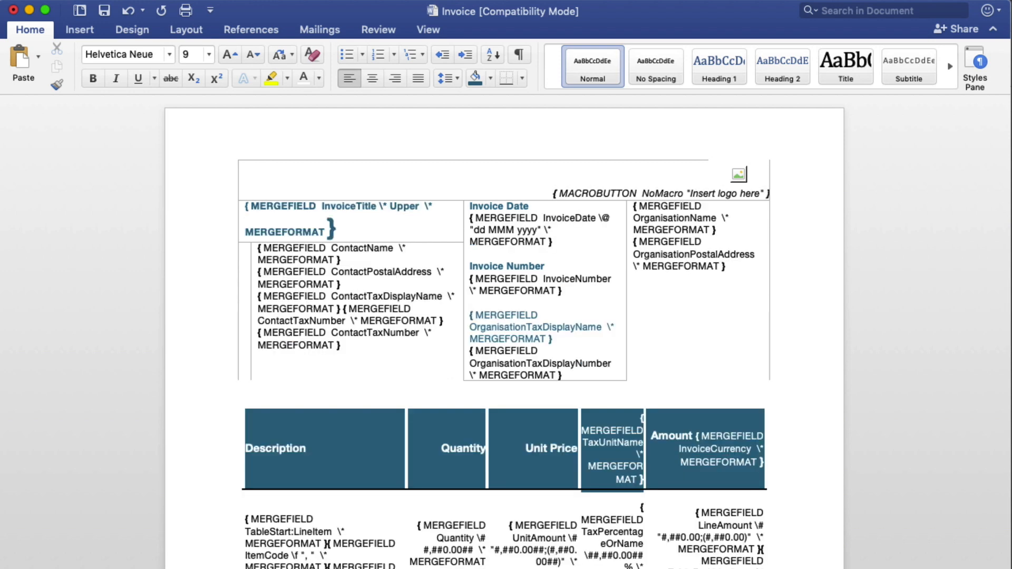
double_click(375, 333)
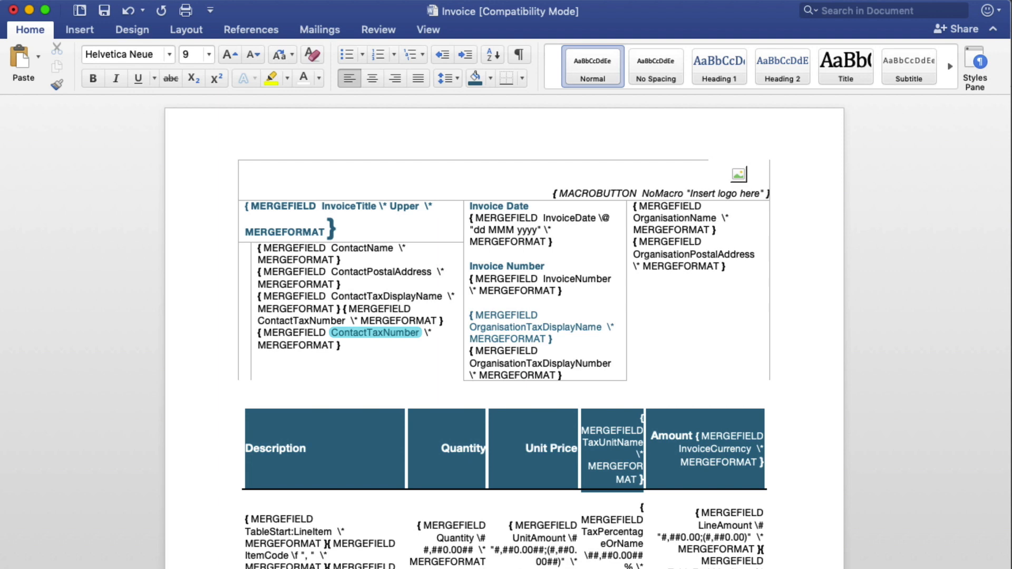
mouse_move(418, 354)
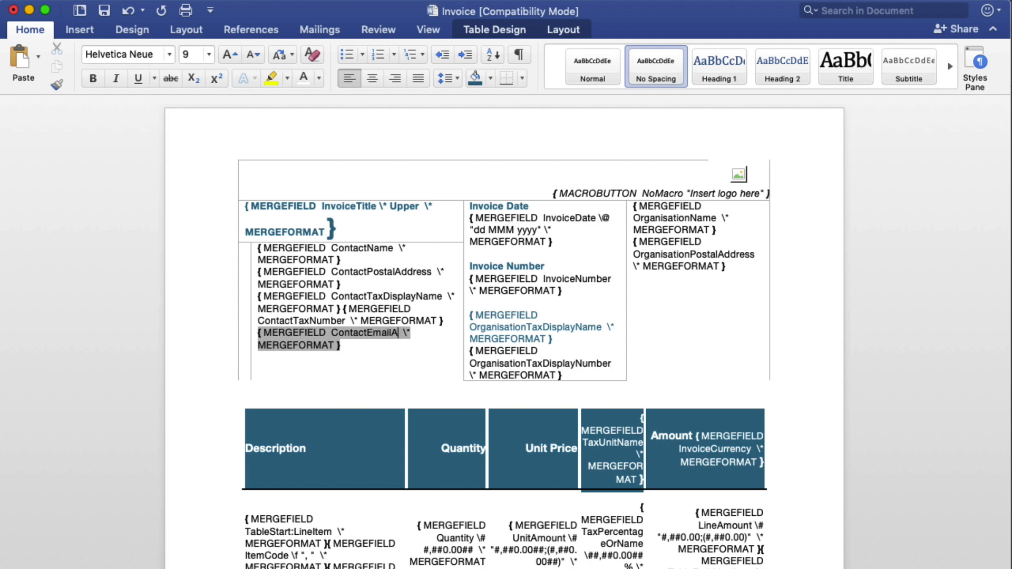
type("ddress»")
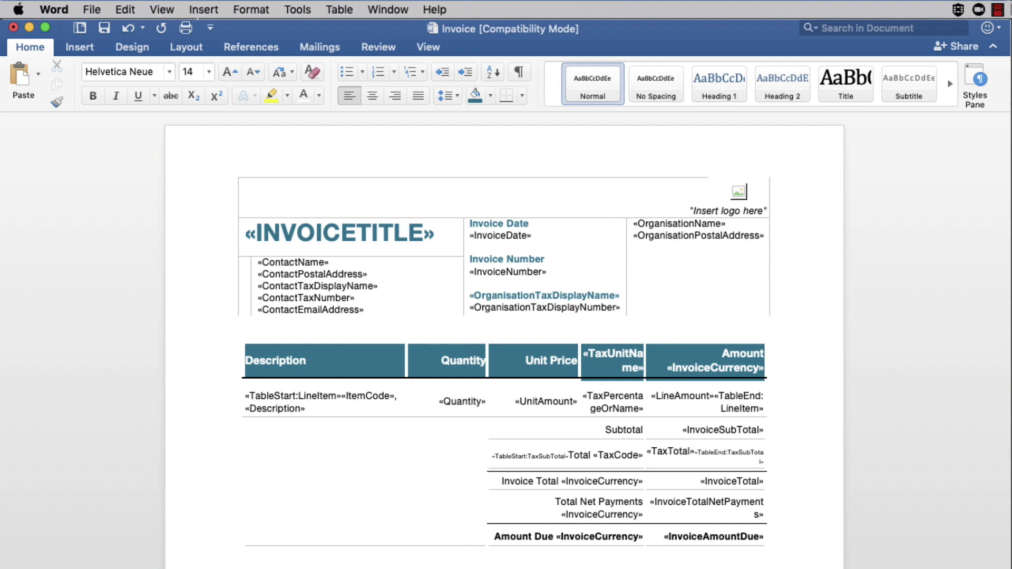
left_click(202, 9)
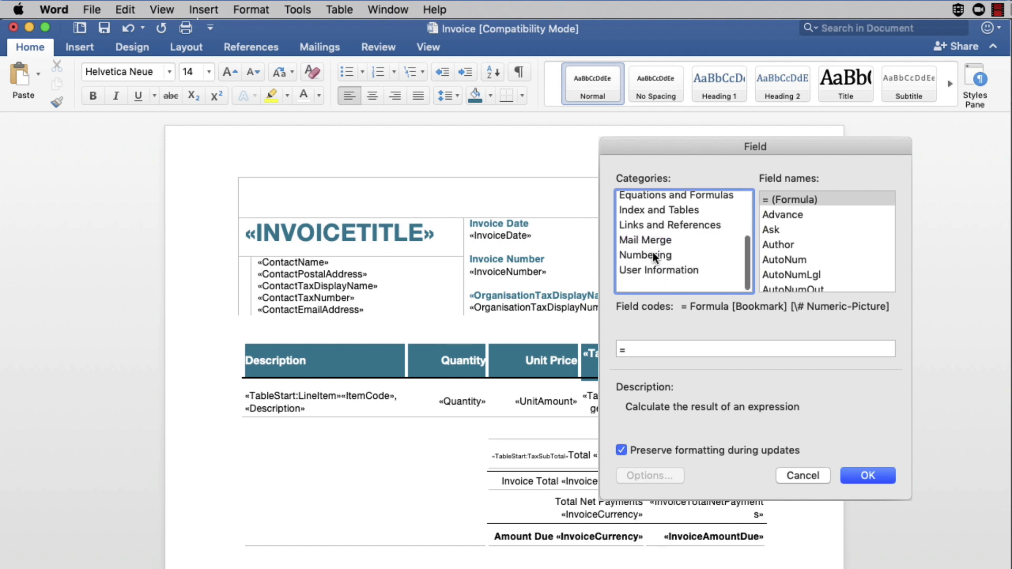
left_click(645, 256)
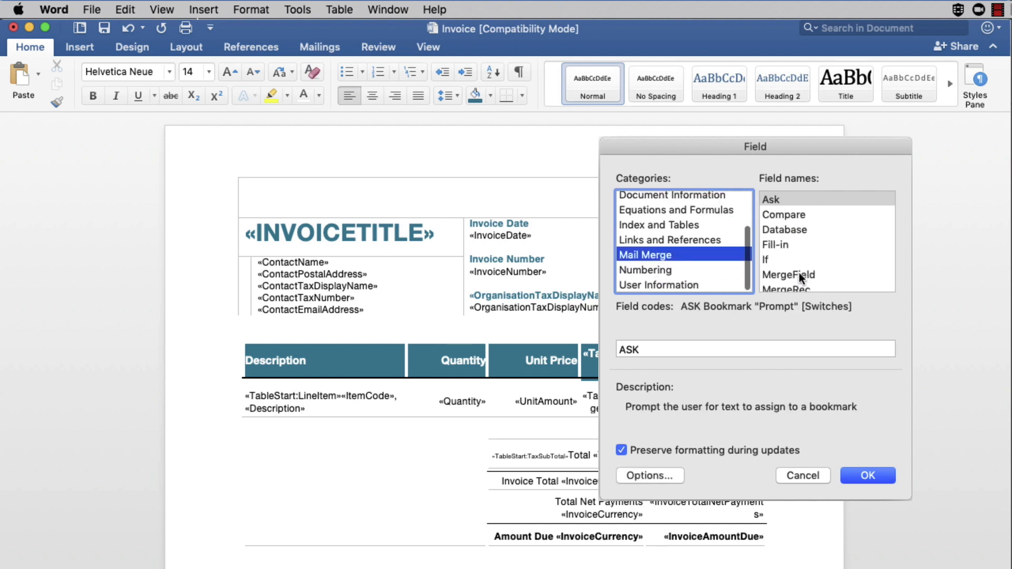
left_click(788, 274)
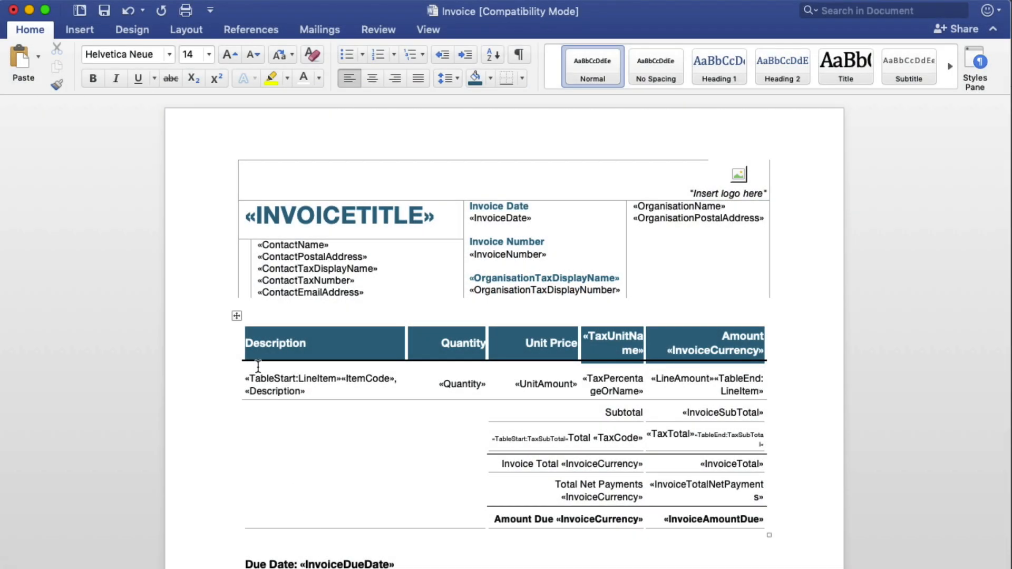
mouse_move(238, 321)
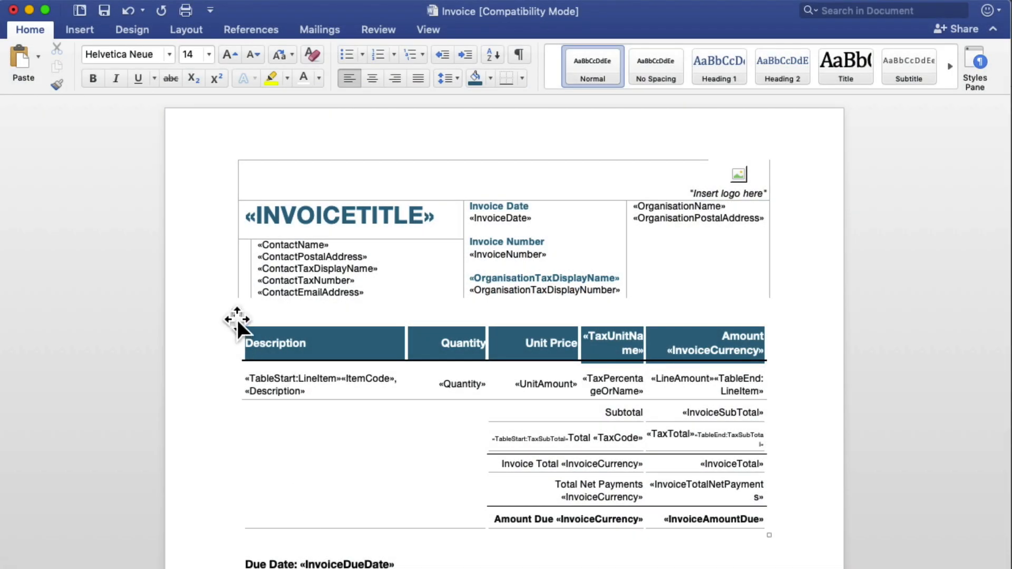
Step: Apply the Grid border setting to the whole items table via Borders and Shading
right_click(236, 316)
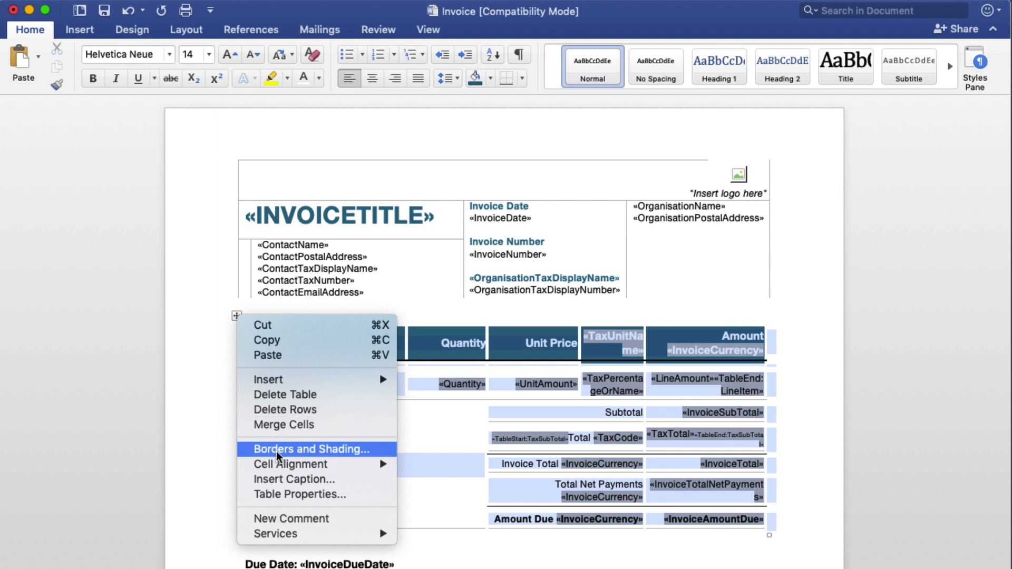
left_click(311, 450)
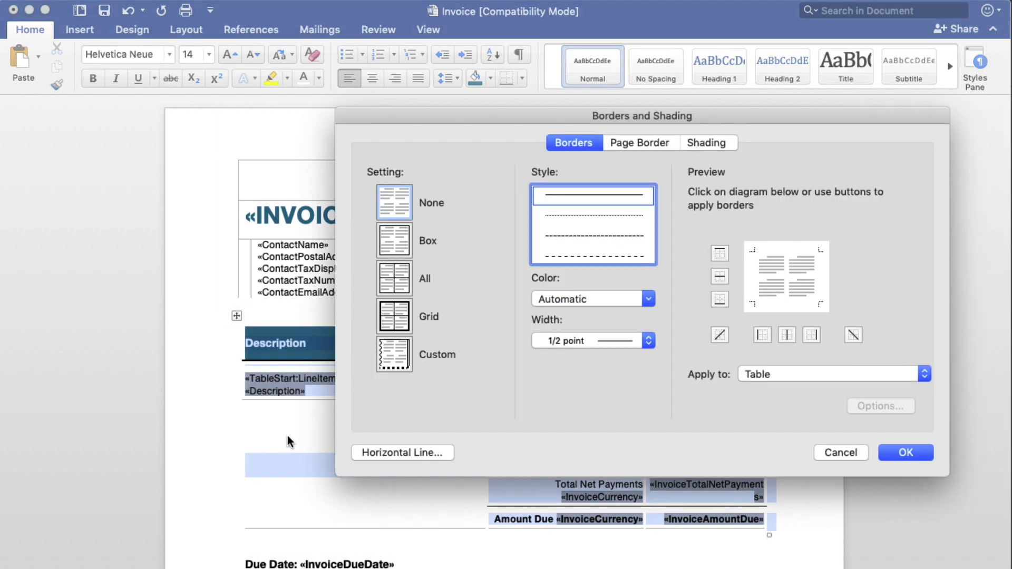
left_click(394, 316)
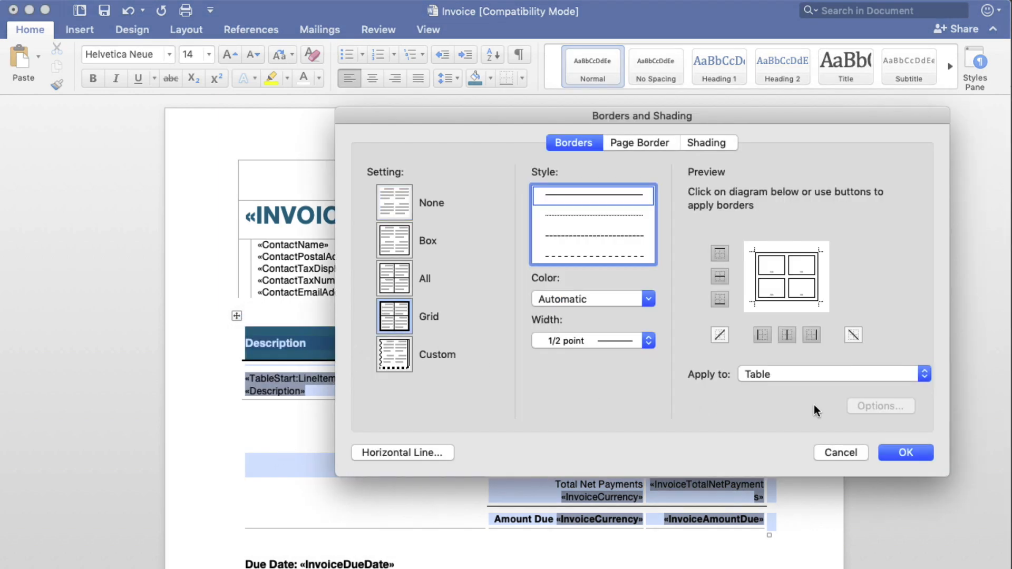
left_click(905, 452)
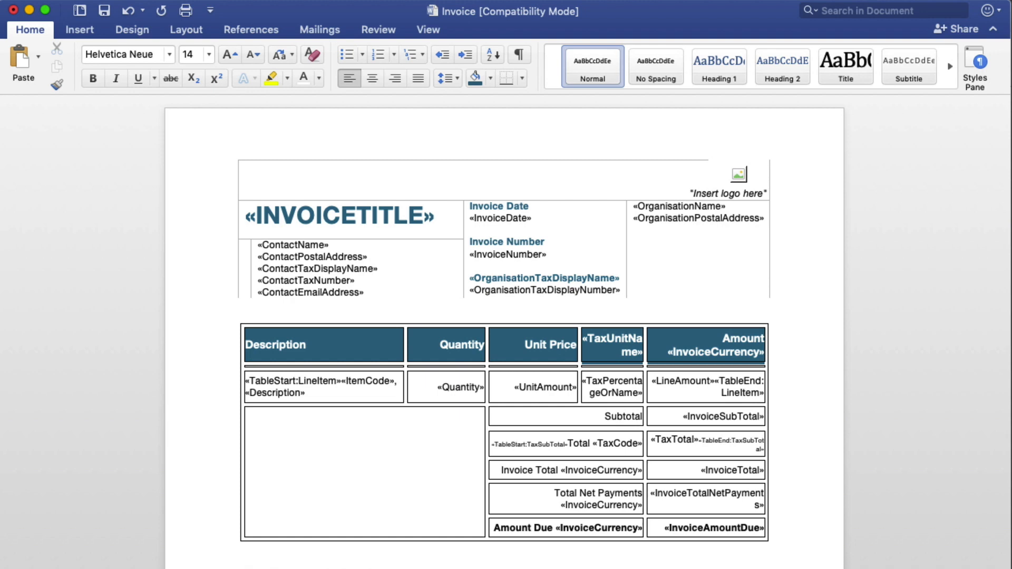
Step: Delete the Quantity and Unit Price headings and the «Quantity» and «UnitAmount» fields
left_click(460, 344)
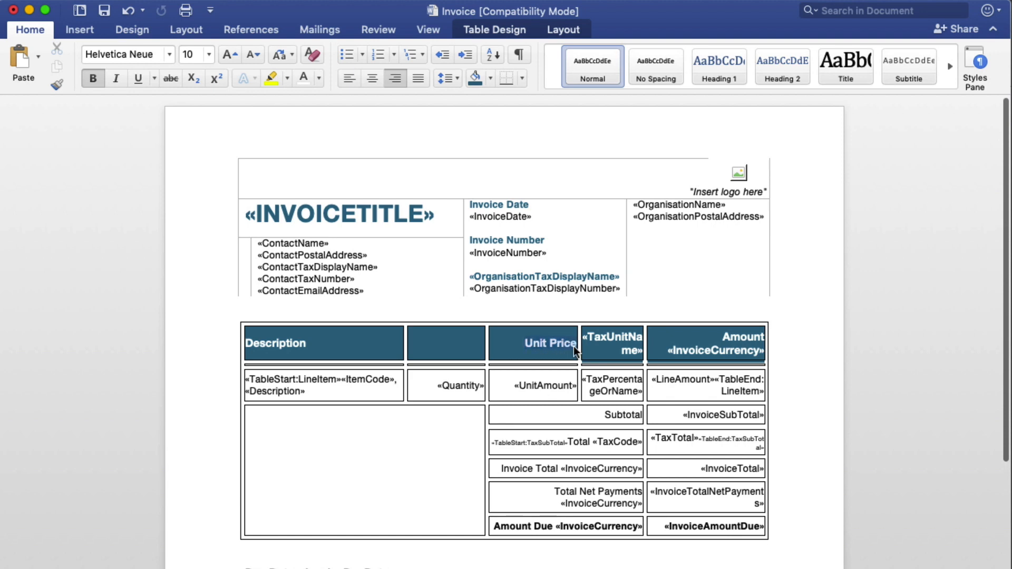
left_click(546, 386)
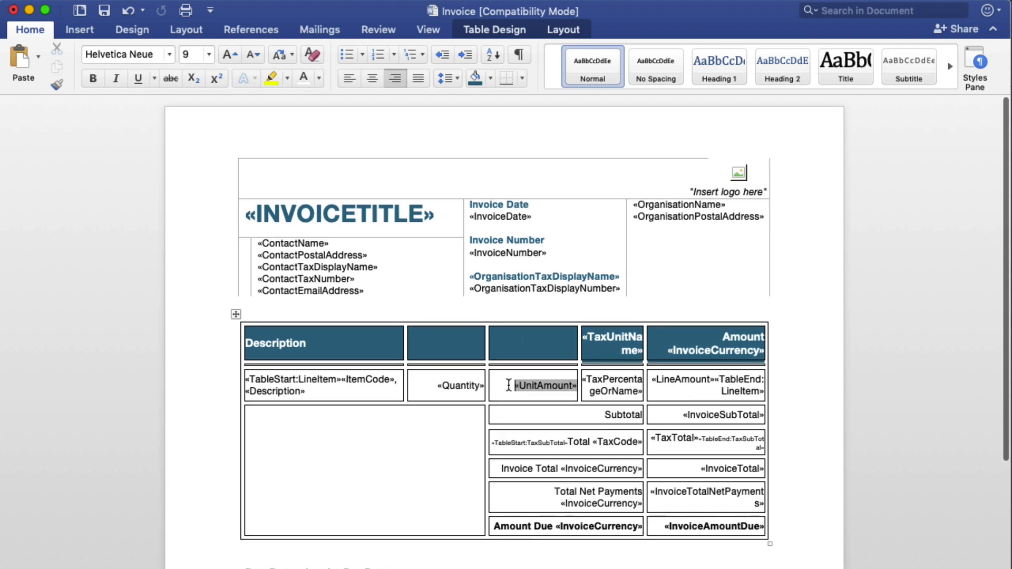
double_click(542, 386)
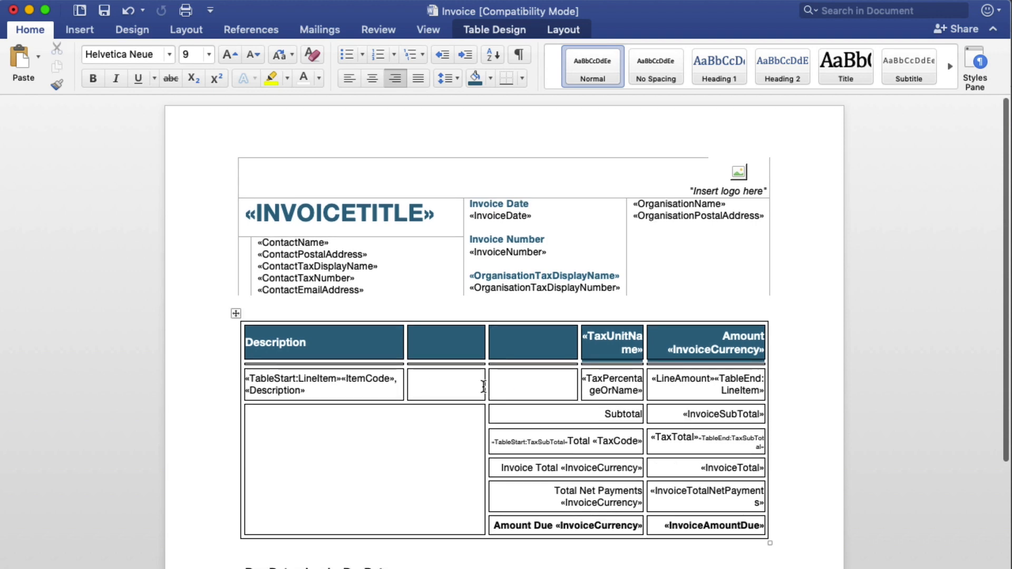
mouse_move(527, 386)
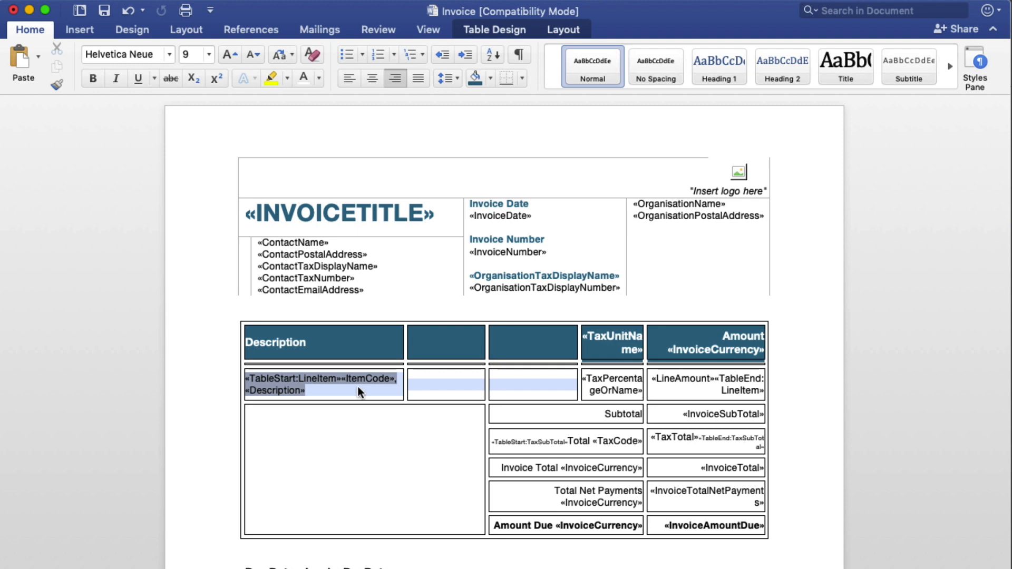
Step: Merge the three line-item cells and three heading cells, left-aligning both merged cells
right_click(359, 392)
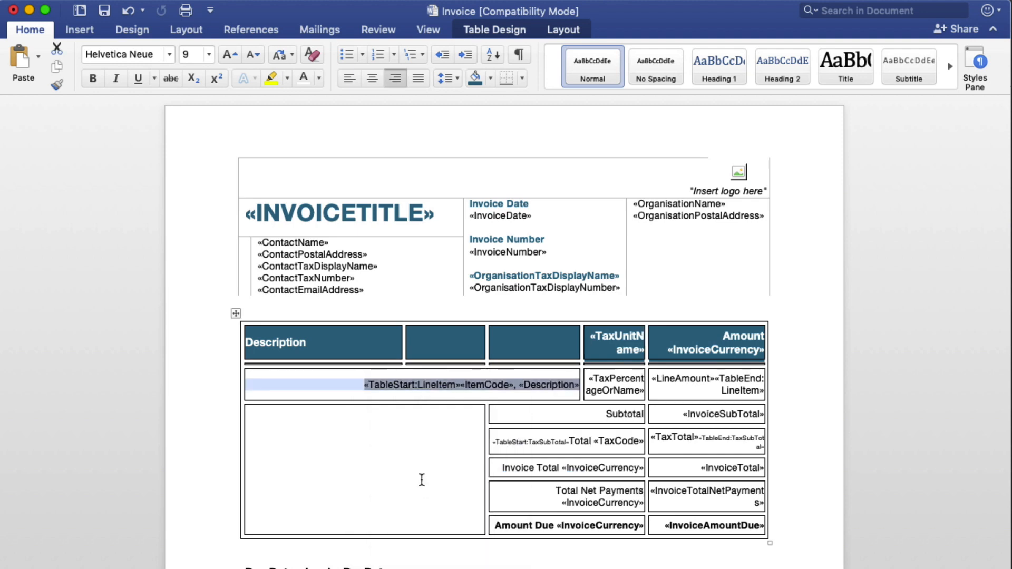
left_click(349, 77)
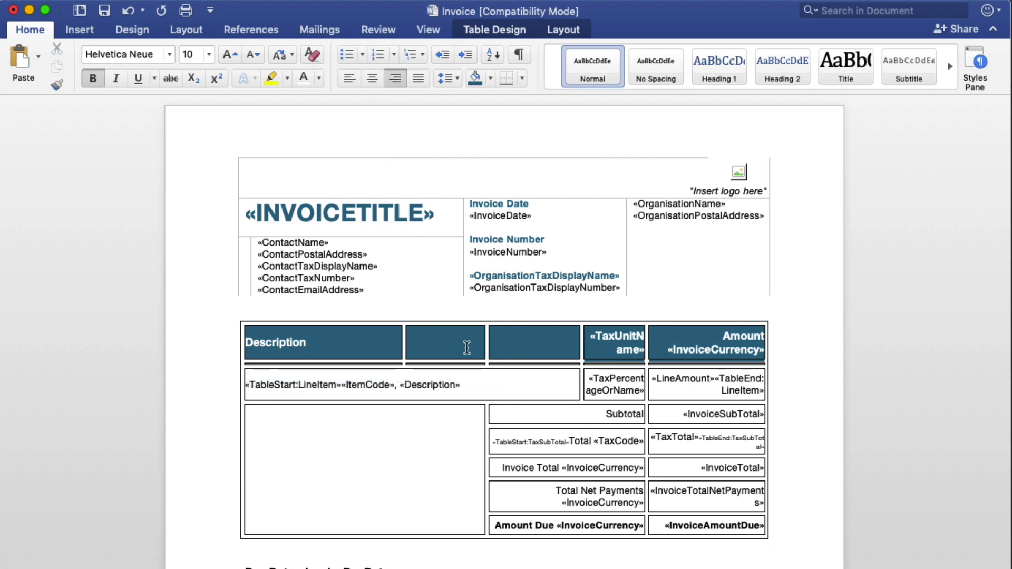
right_click(444, 348)
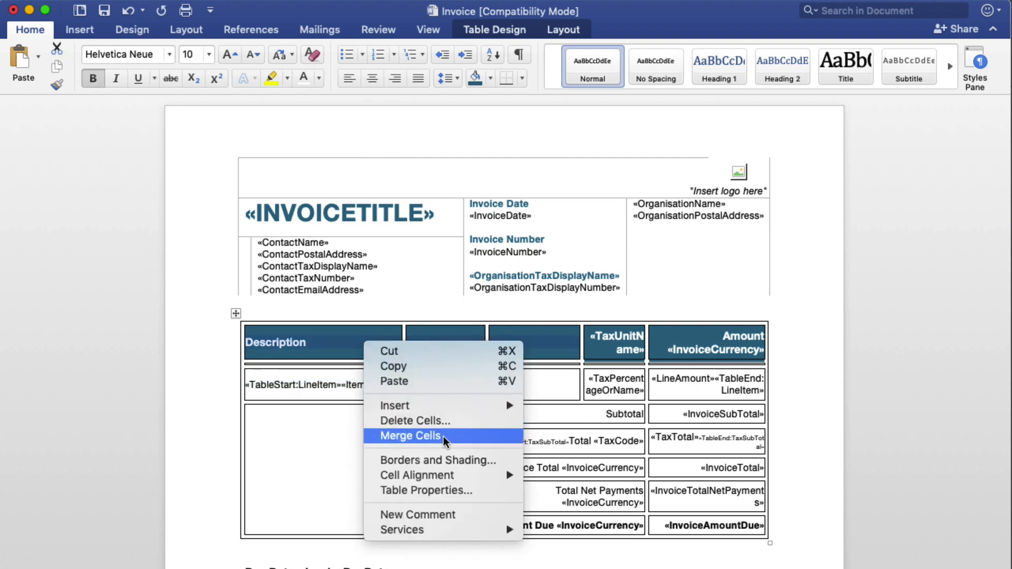
left_click(409, 436)
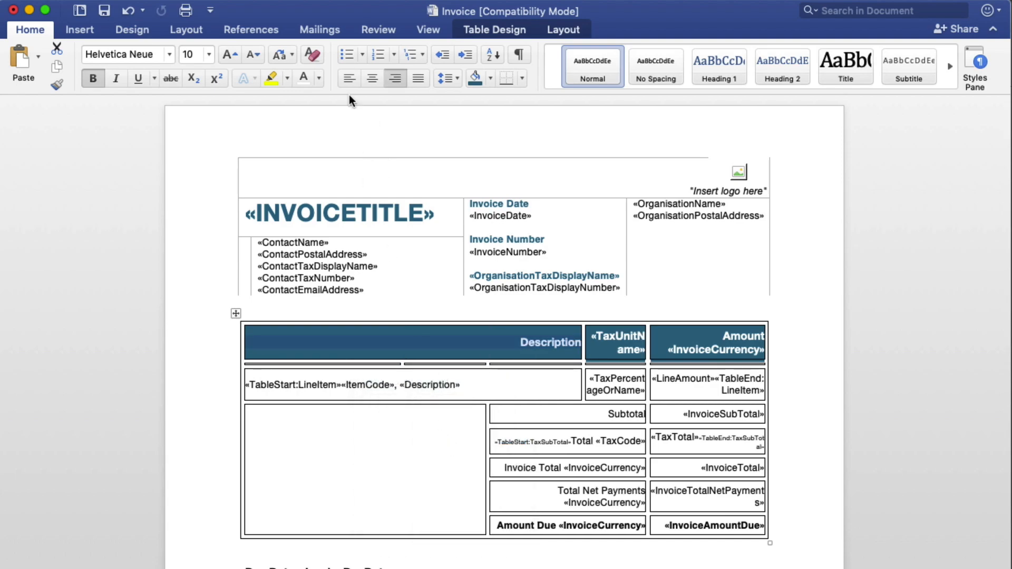
left_click(348, 77)
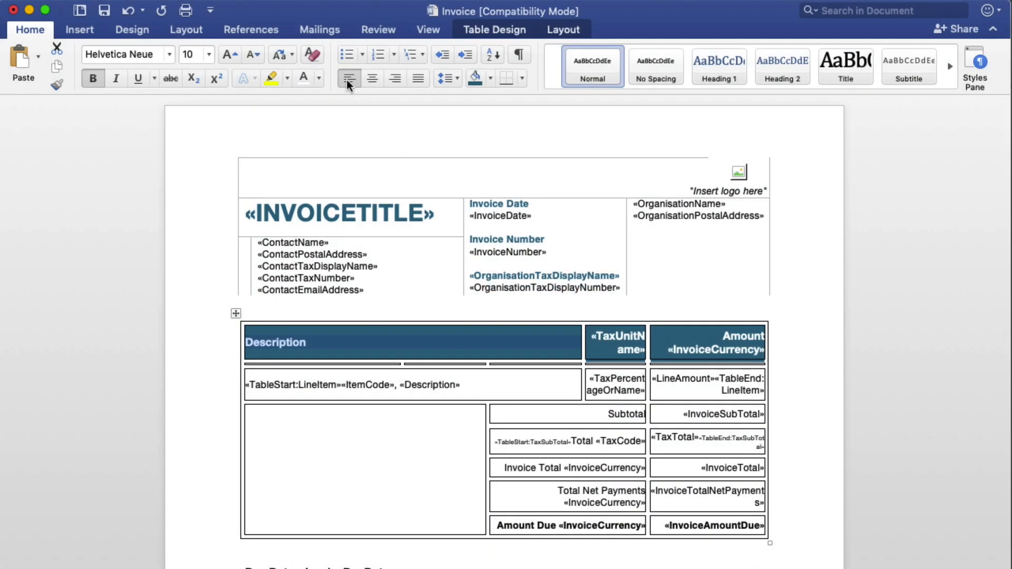
mouse_move(359, 89)
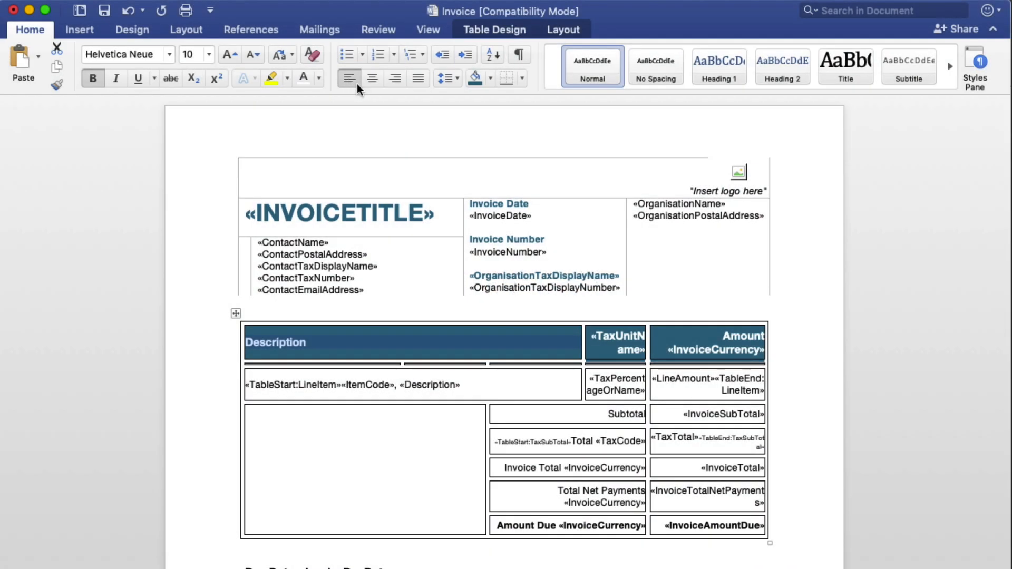
mouse_move(736, 174)
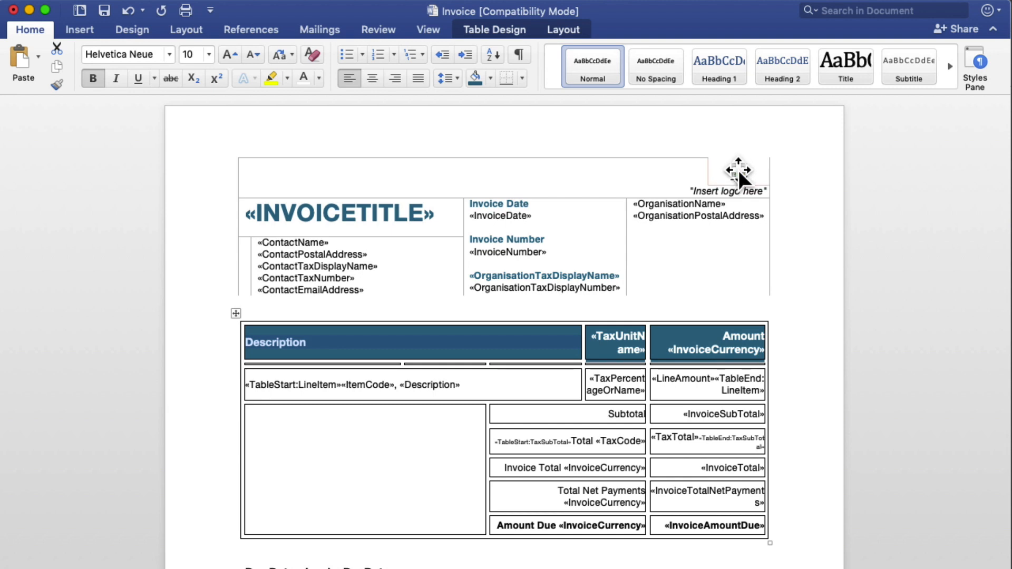
Step: Insert blue fox transparent.png into the logo placeholder and centre it in the header
left_click(728, 175)
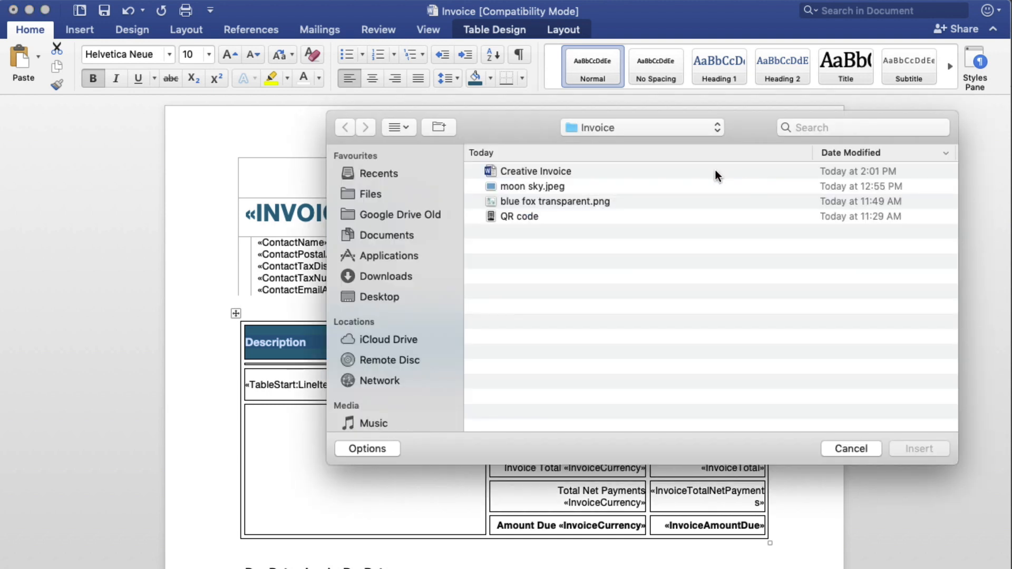
left_click(555, 201)
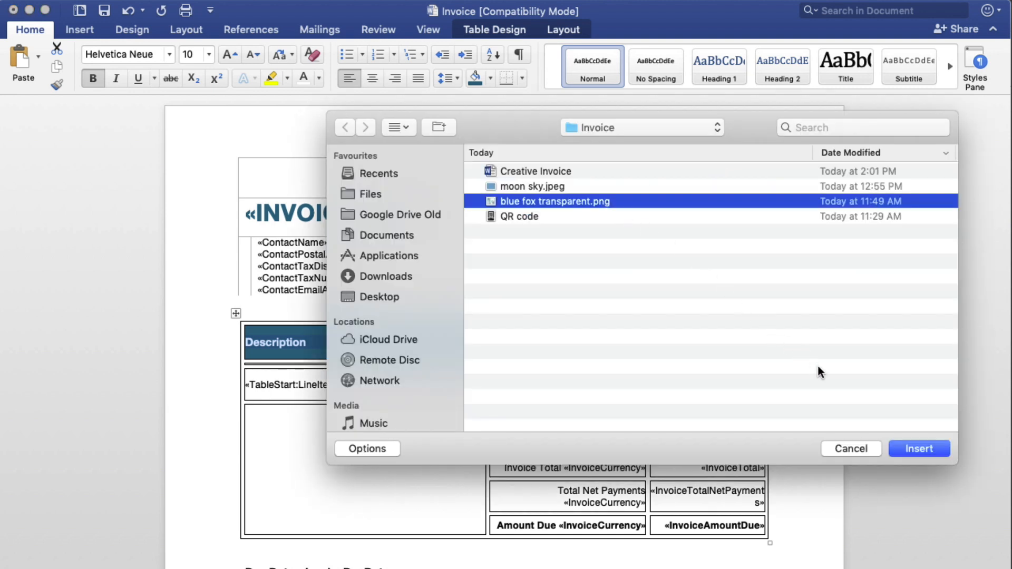
left_click(918, 449)
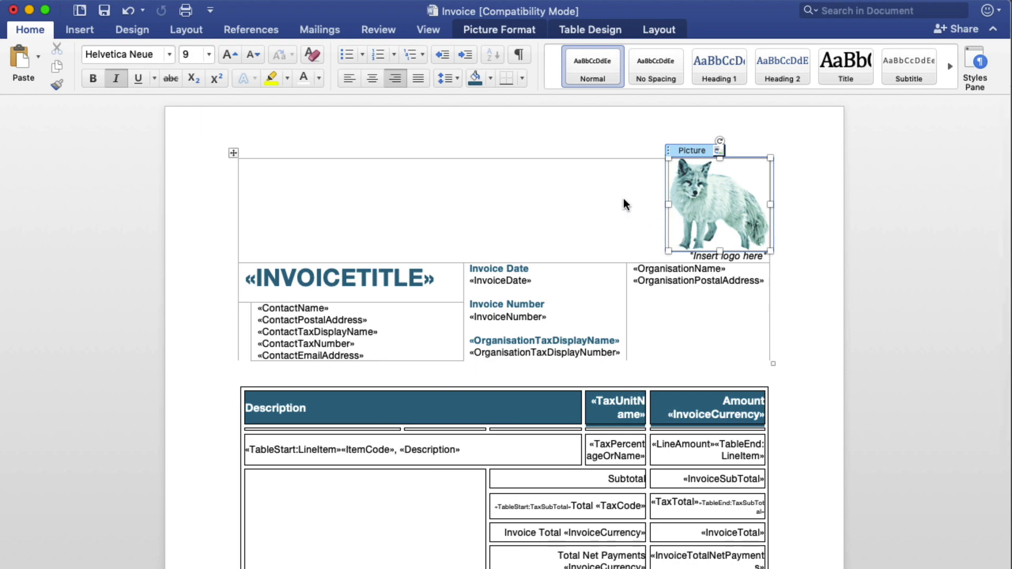
left_click(371, 77)
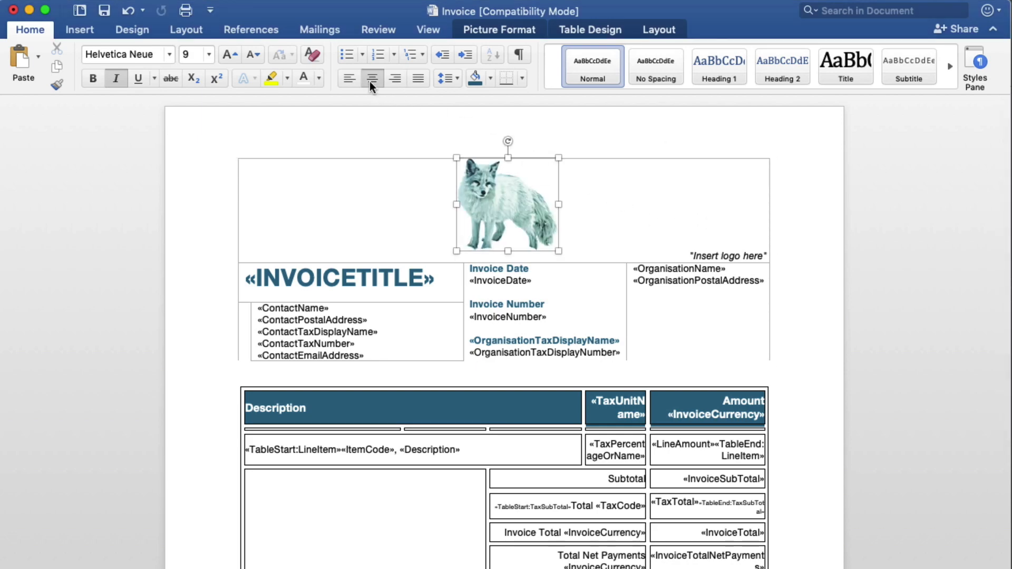
scroll("down", 3)
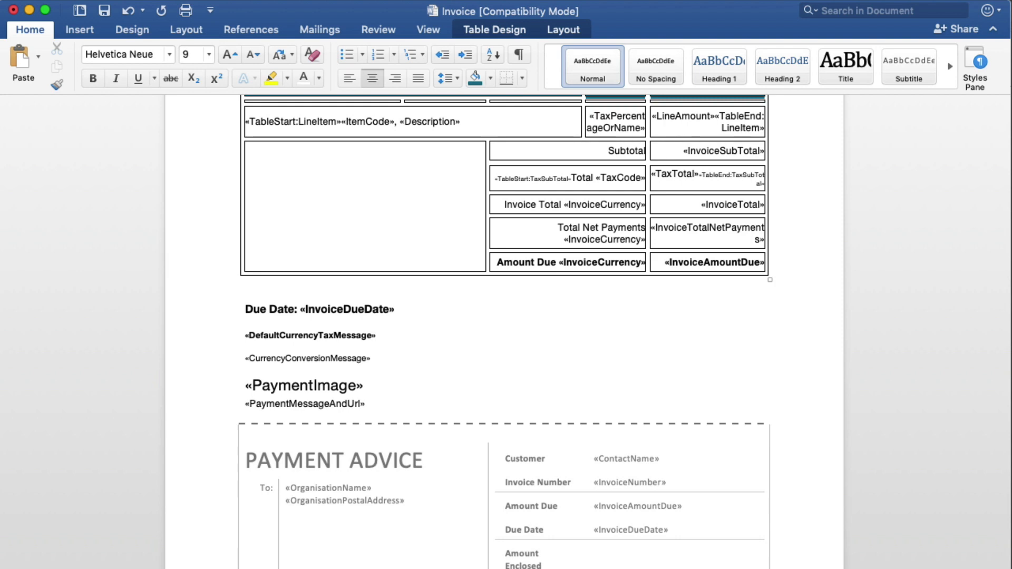
Step: Place the Scan me QR code centred below the Due Date line
left_click(164, 8)
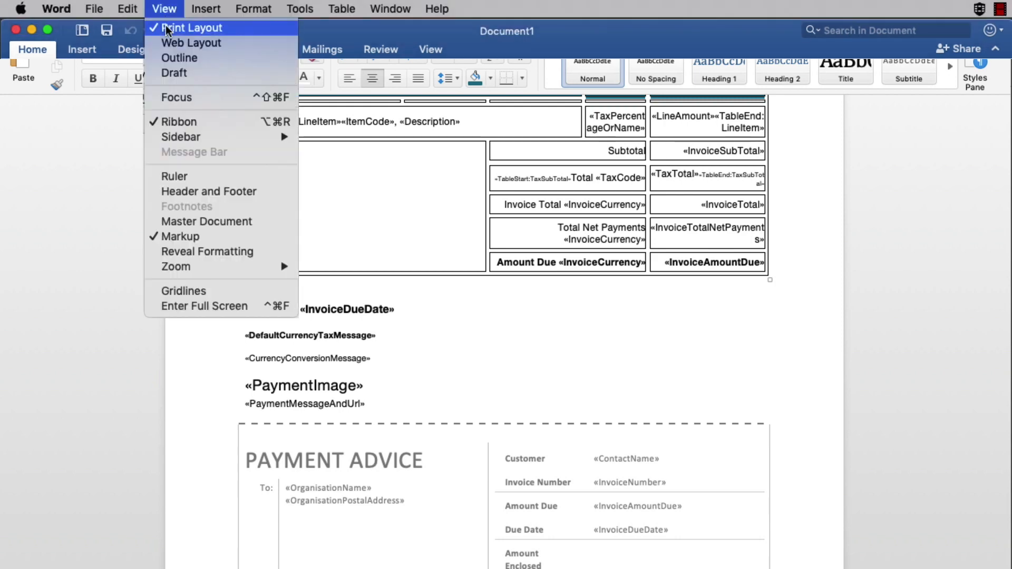
left_click(210, 191)
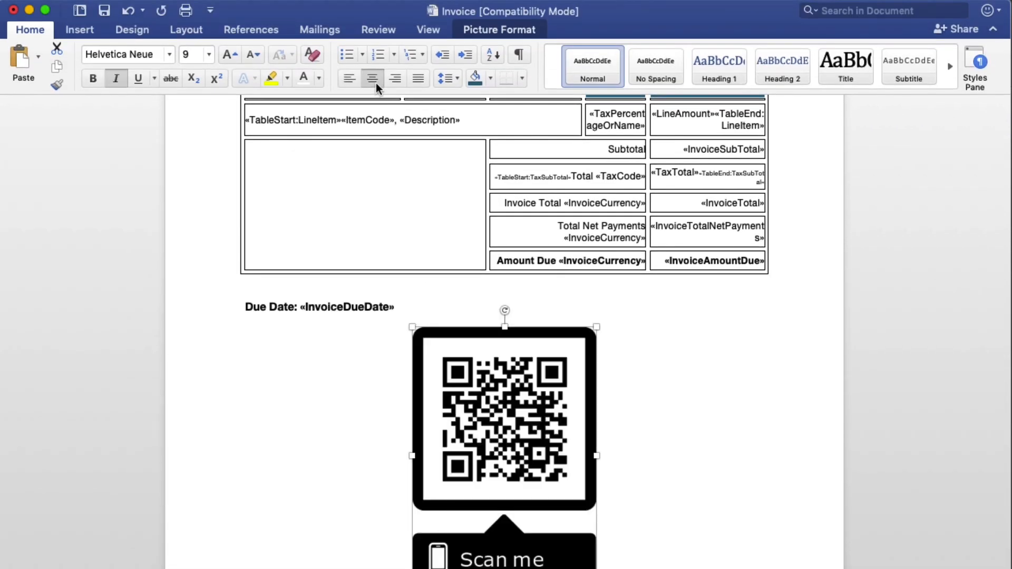
Step: Set the line-items table's Borders and Shading setting to None
left_click(249, 291)
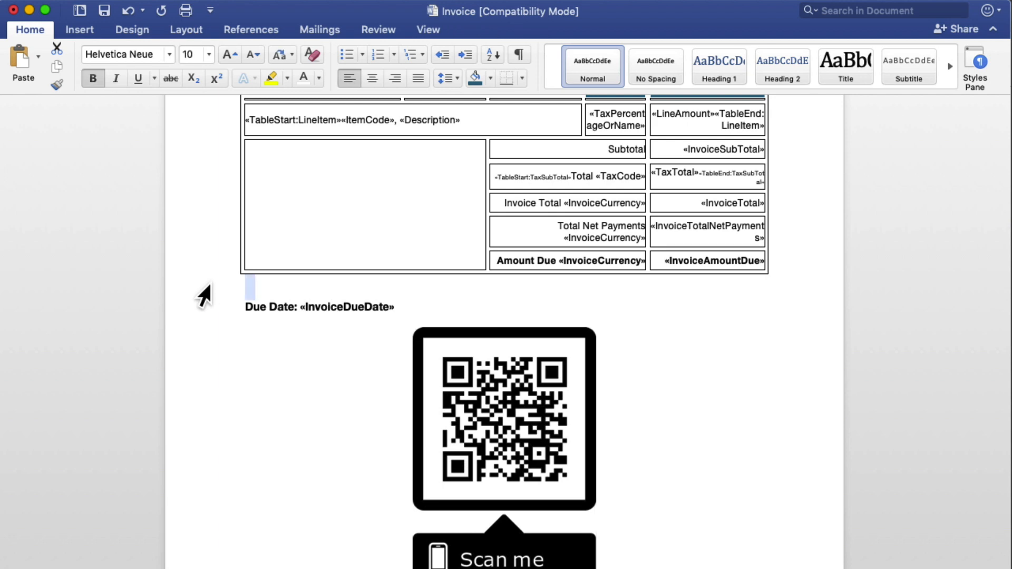
scroll("up", 3)
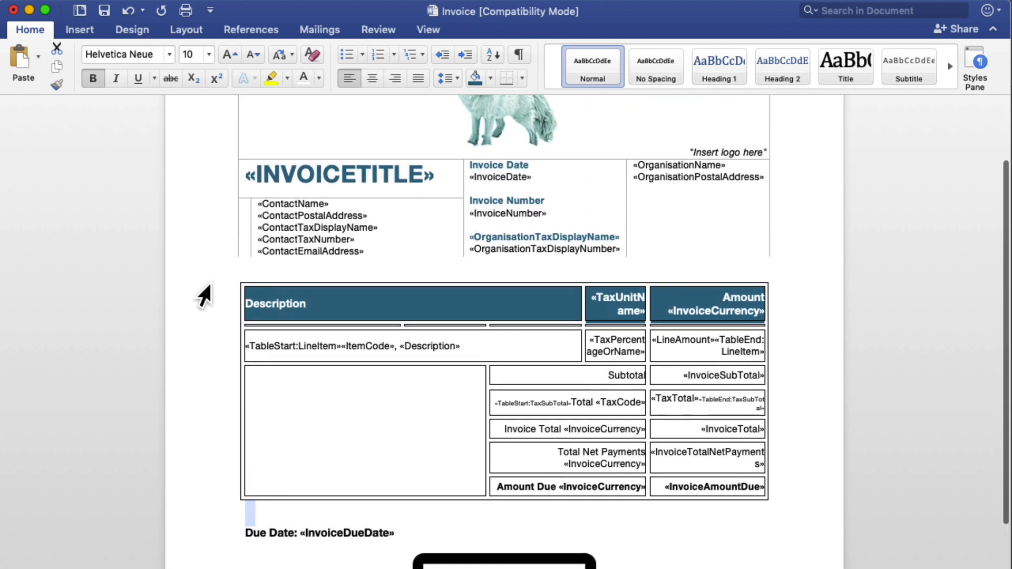
right_click(233, 378)
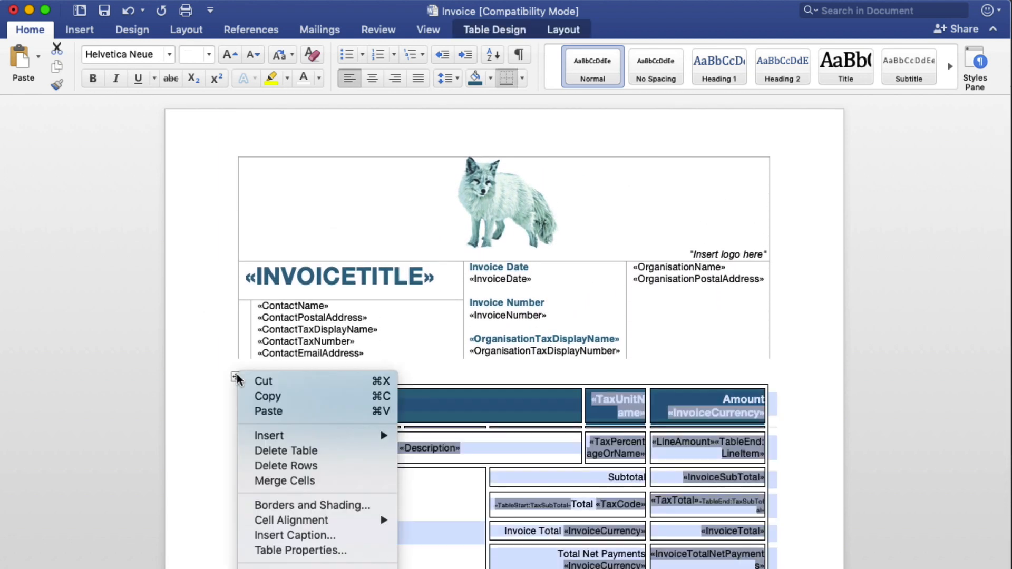
left_click(312, 505)
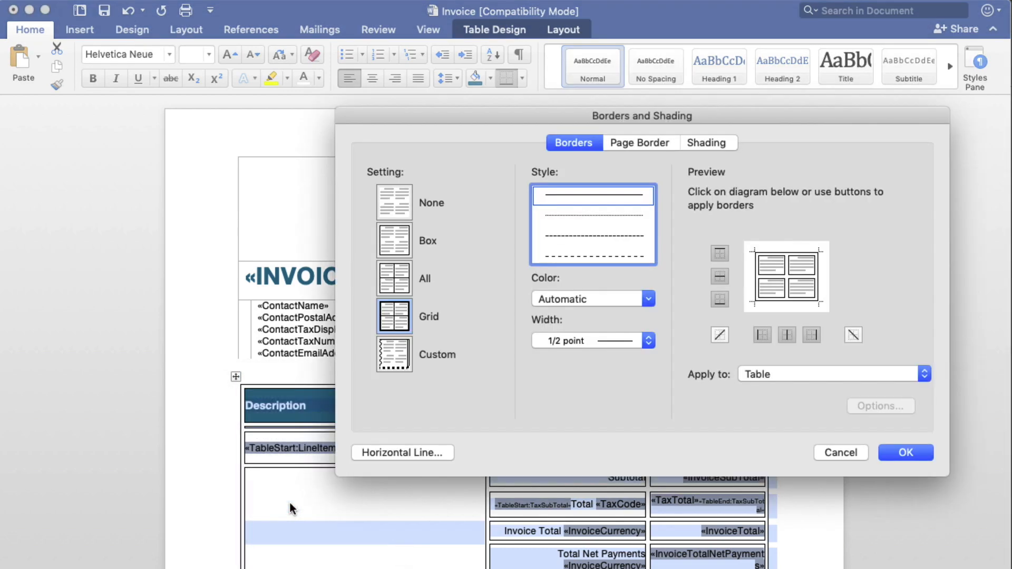
left_click(394, 202)
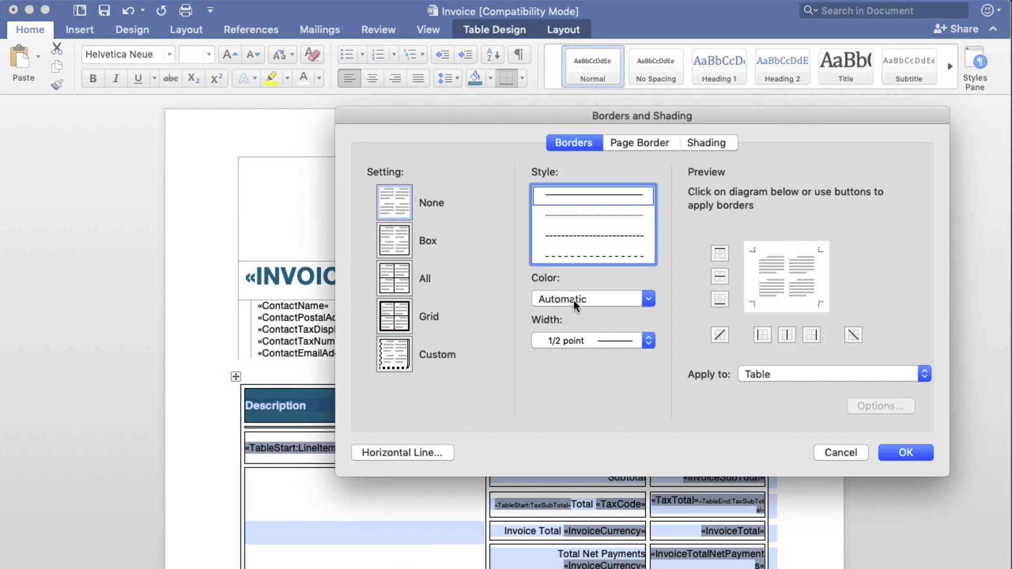
left_click(905, 453)
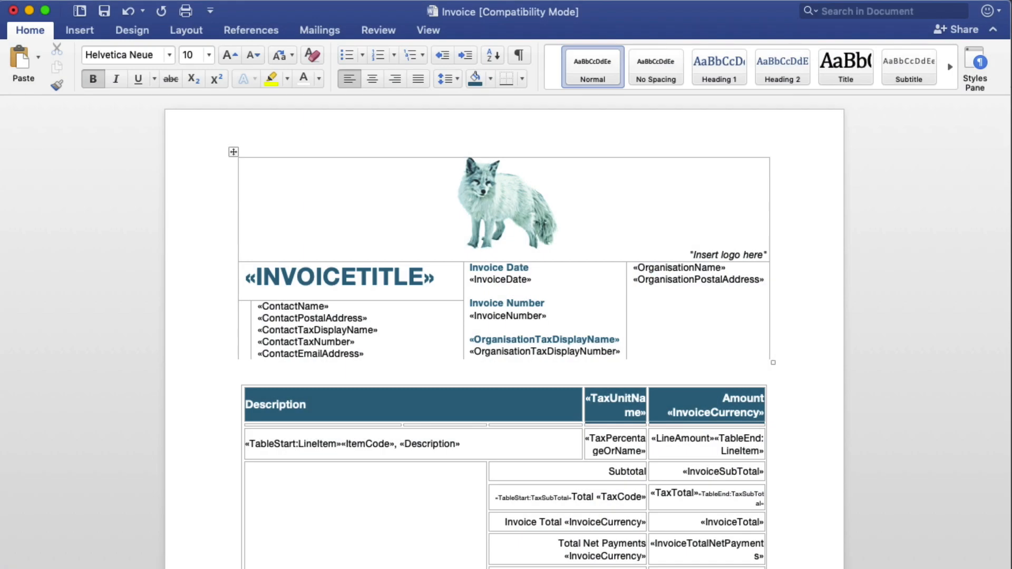
mouse_move(230, 171)
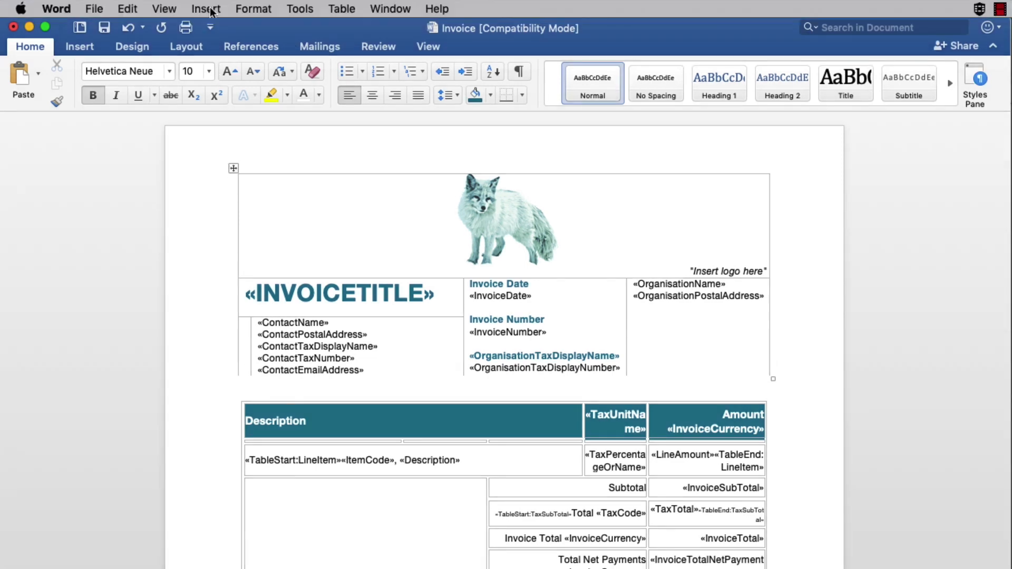
Step: Choose moon sky.jpeg as a picture watermark
left_click(207, 8)
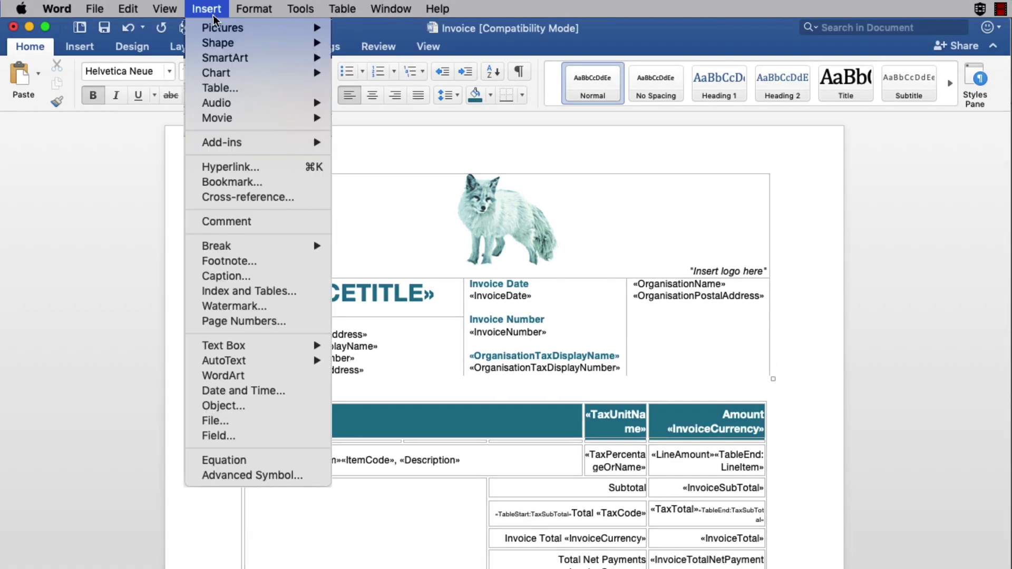
mouse_move(234, 306)
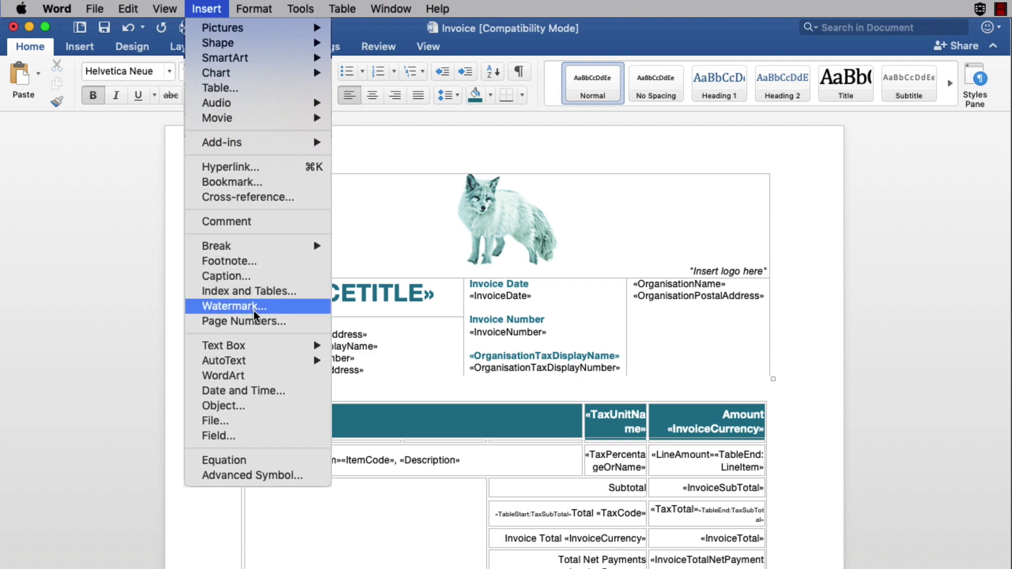
left_click(234, 306)
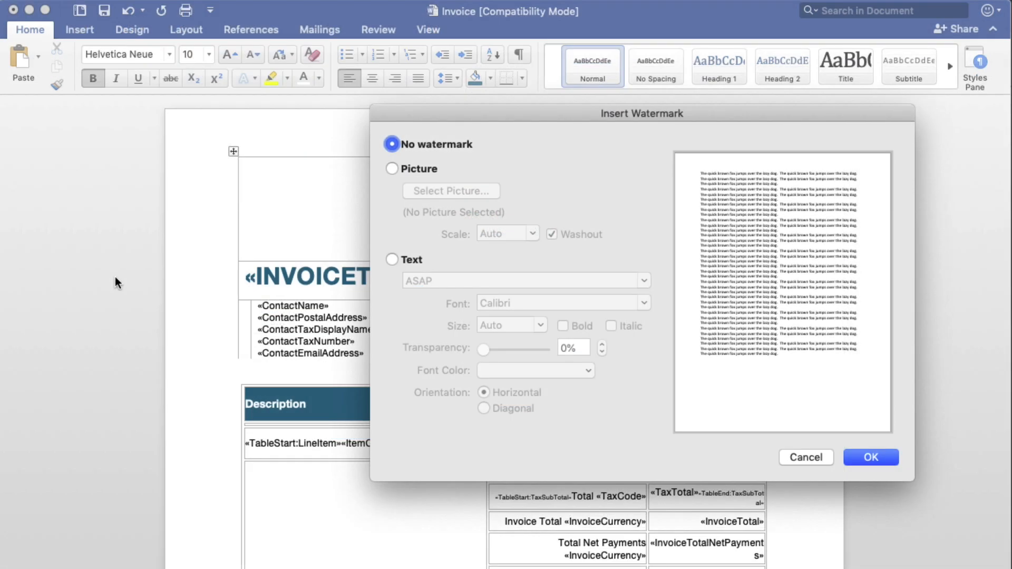
mouse_move(393, 173)
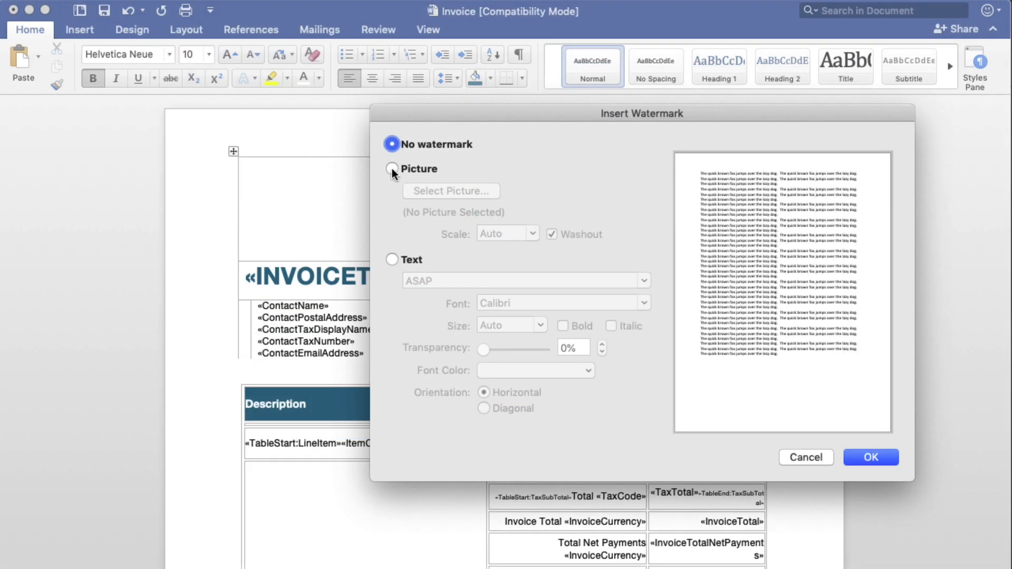
left_click(393, 169)
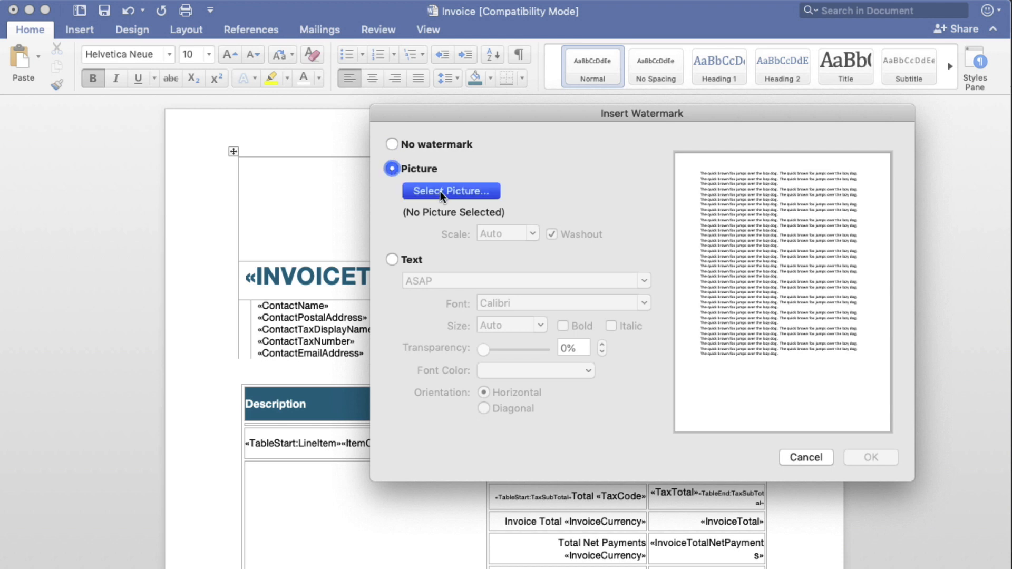
left_click(449, 191)
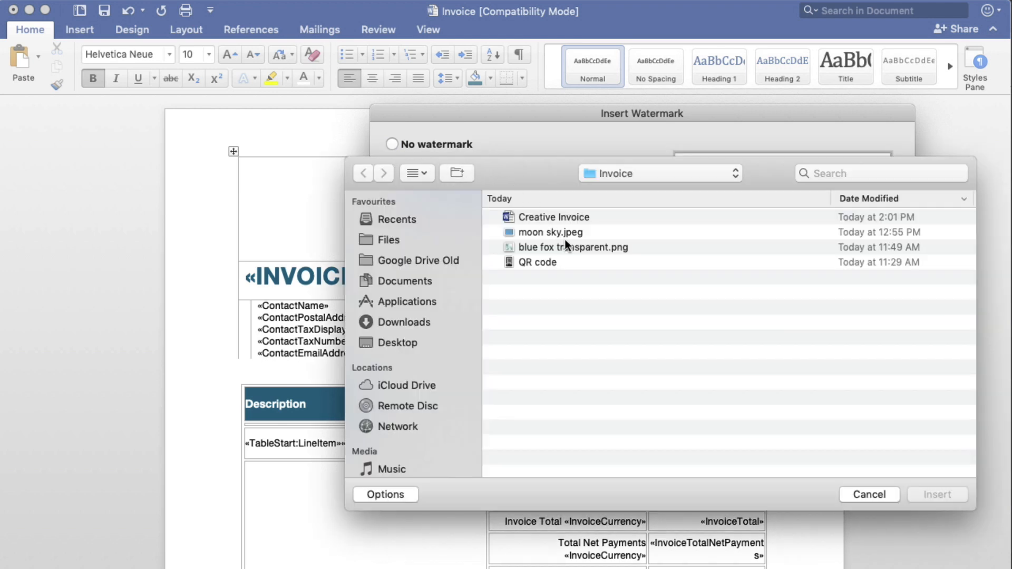
left_click(549, 232)
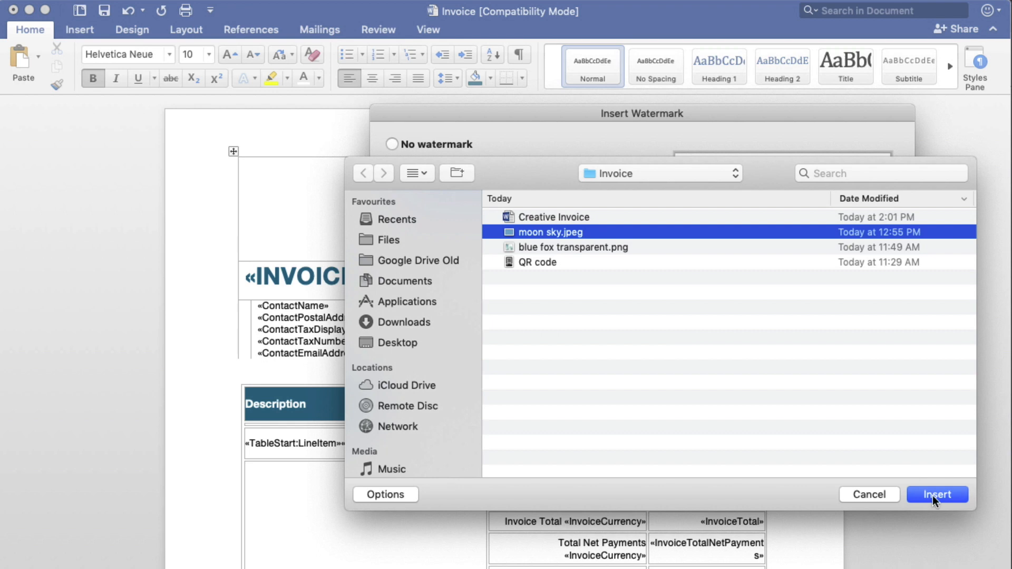
left_click(936, 494)
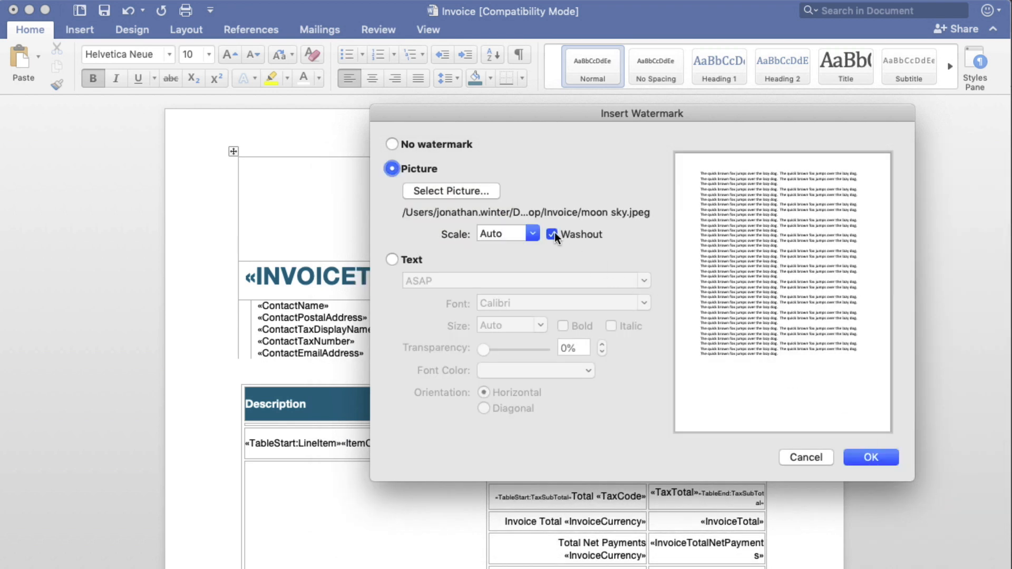
Step: Turn off washout and scale the sky watermark to 500%
left_click(533, 233)
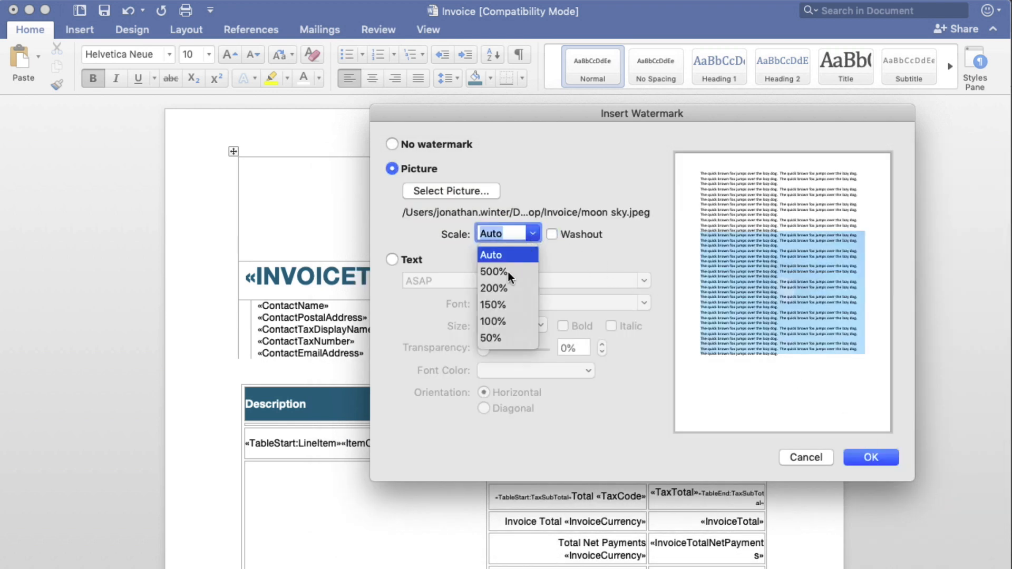
left_click(492, 271)
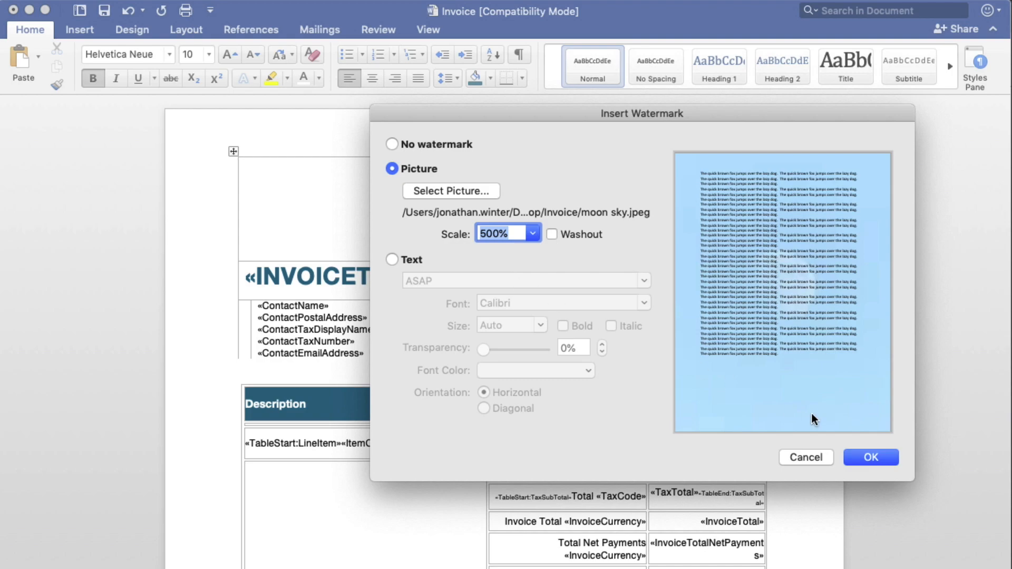
left_click(870, 457)
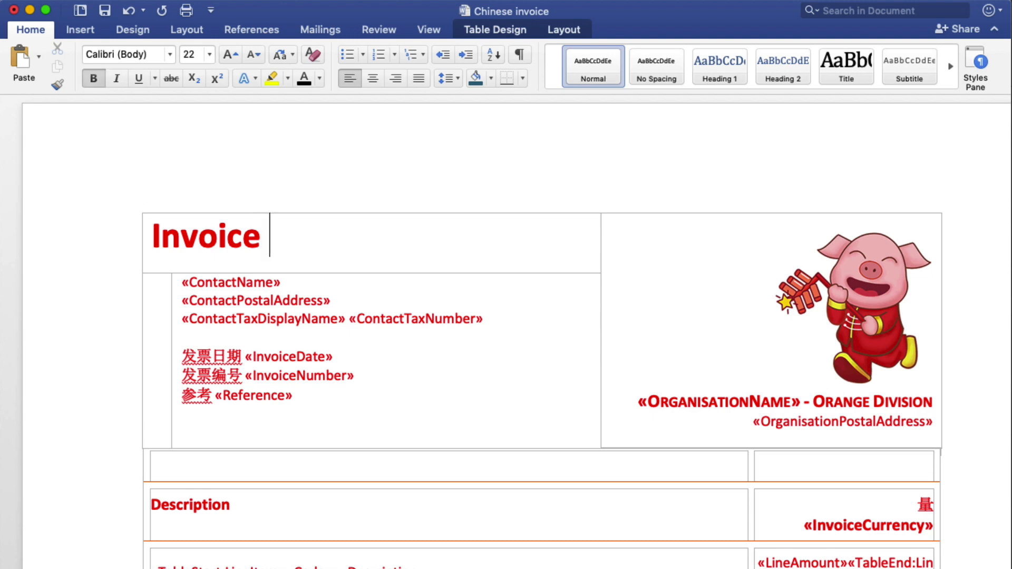
Step: Add Chinese text: 发票 after the Invoice title and 描述 after Description
type("发票")
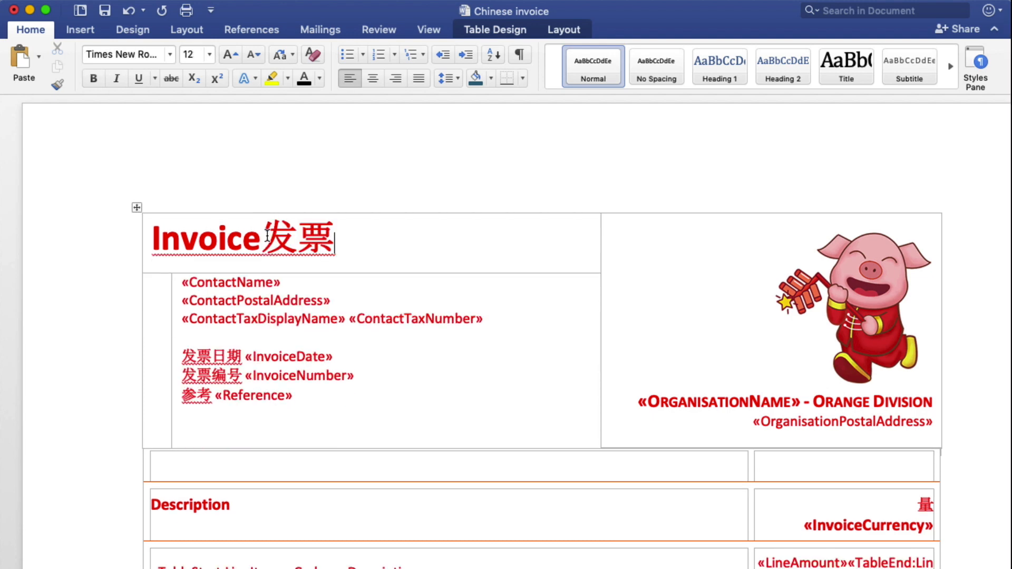
left_click(233, 504)
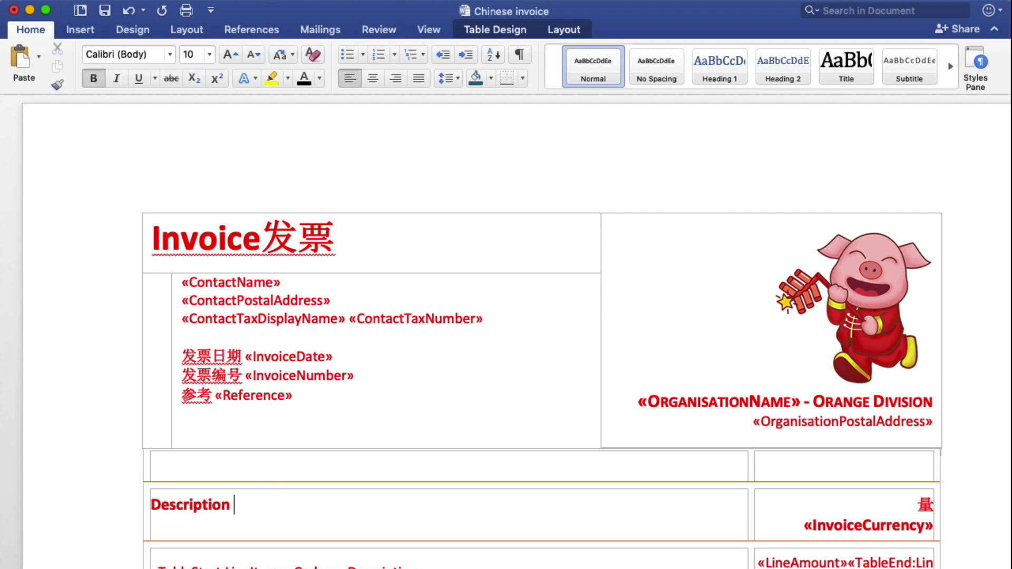
type("描述")
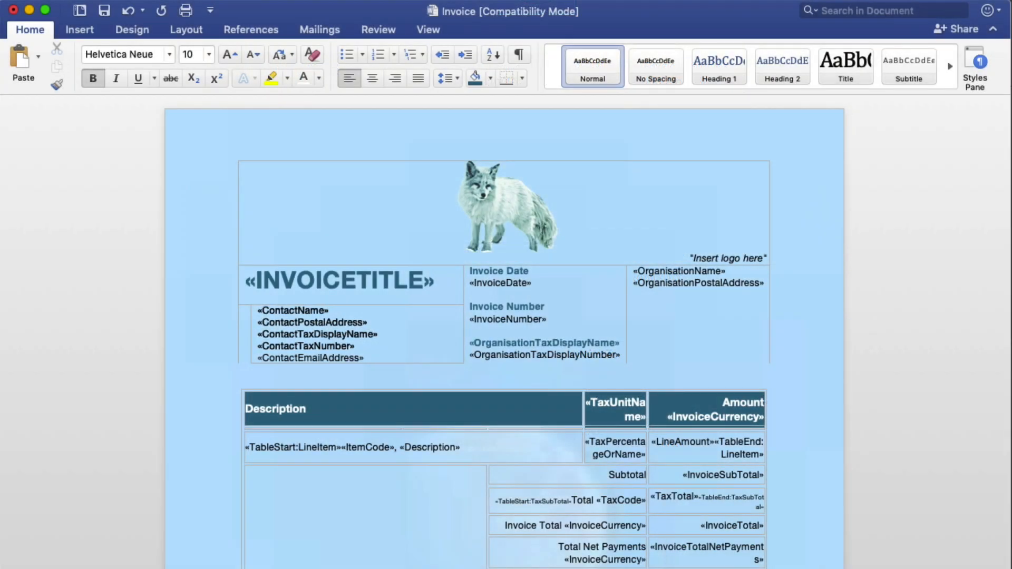
Step: Save the template as 'Creative Invoice' (.docx) in Downloads
key("cmd+s")
type("Creative Invoice")
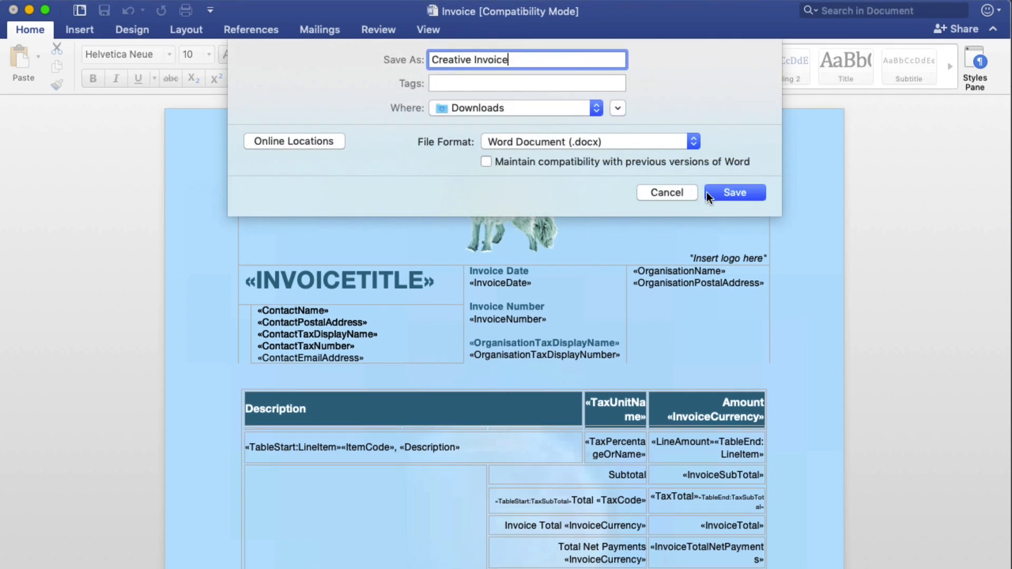
left_click(734, 193)
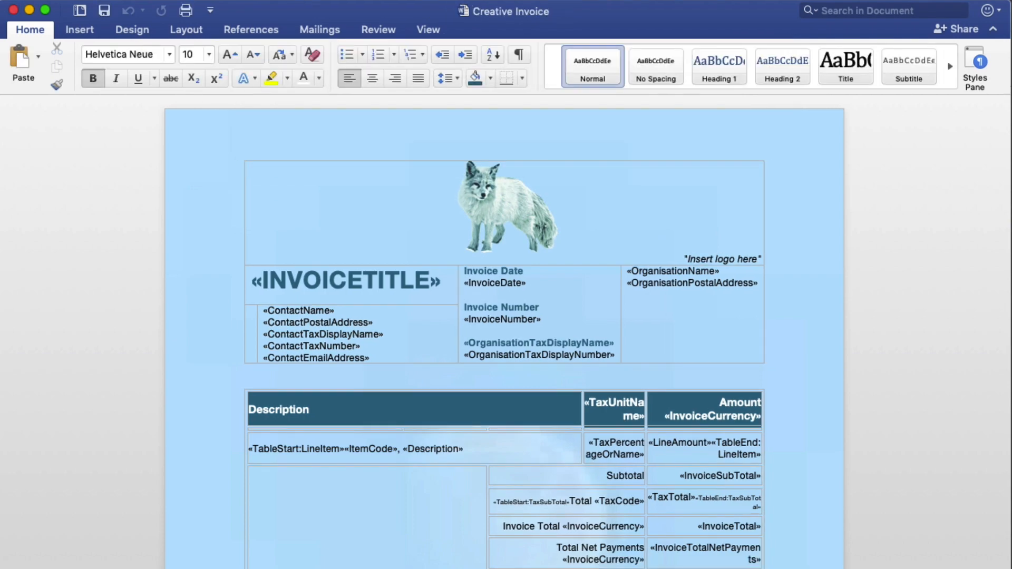